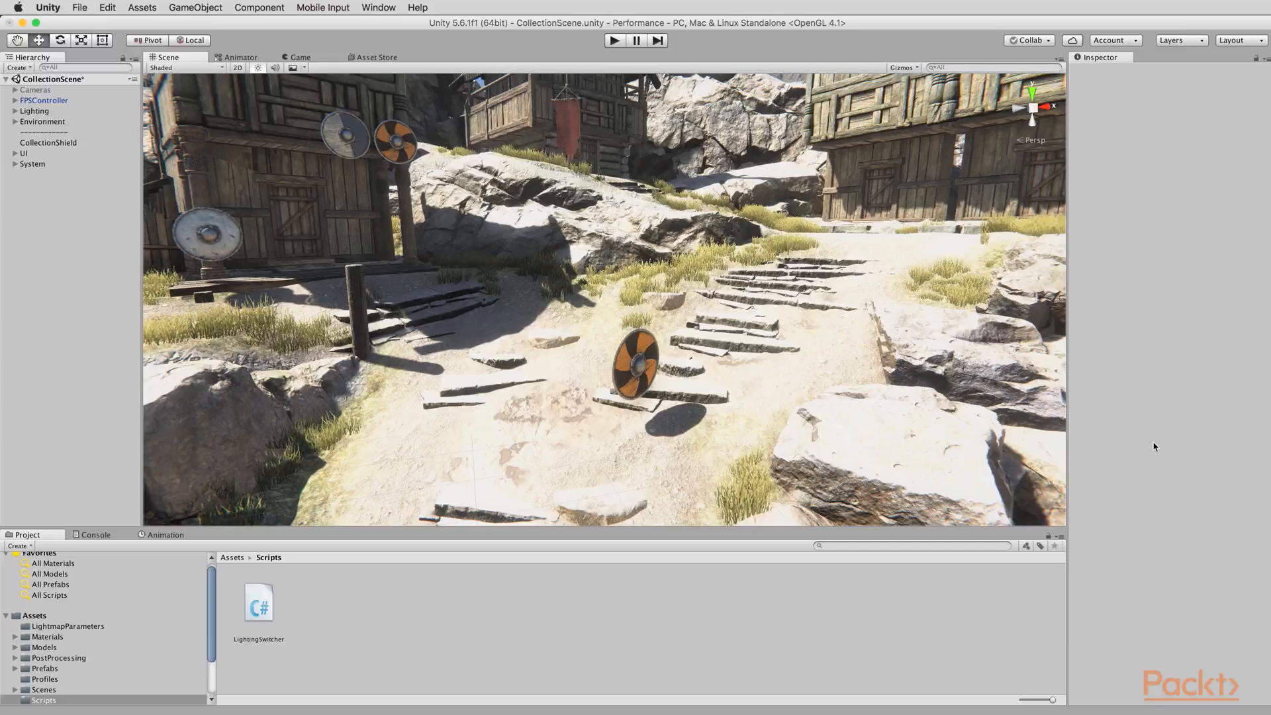
pyautogui.moveTo(917, 322)
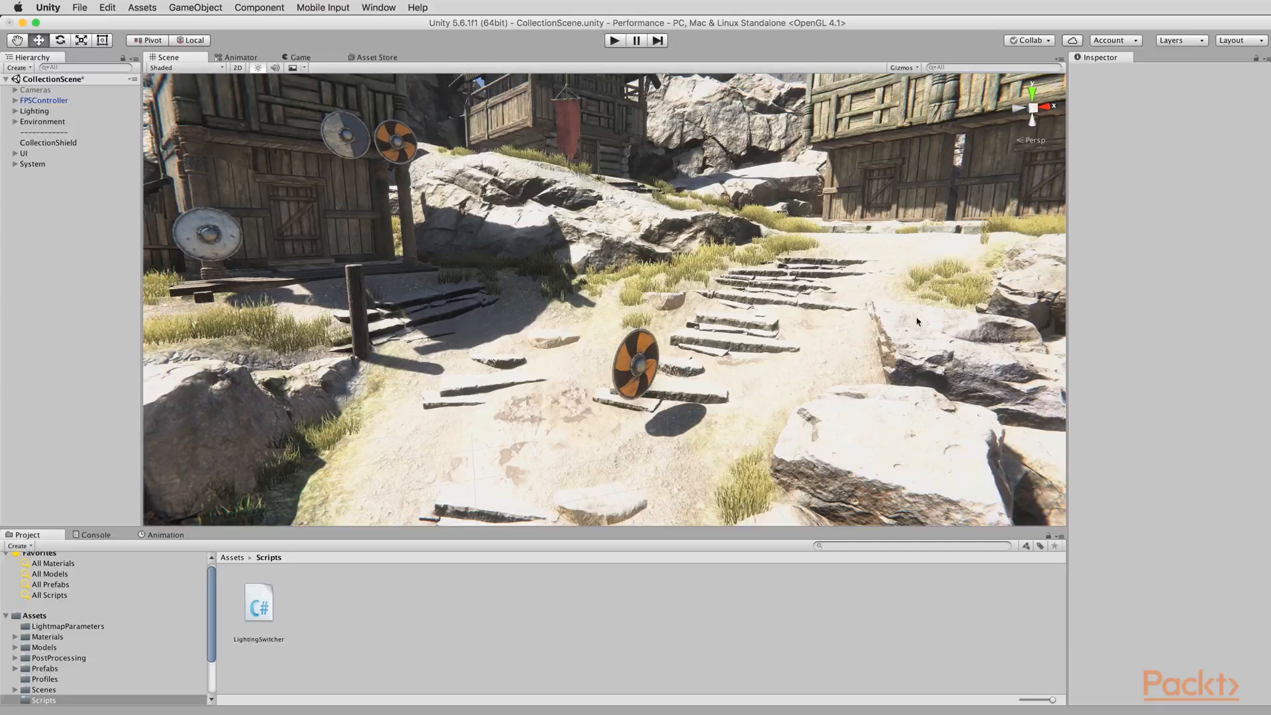
pyautogui.moveTo(731, 366)
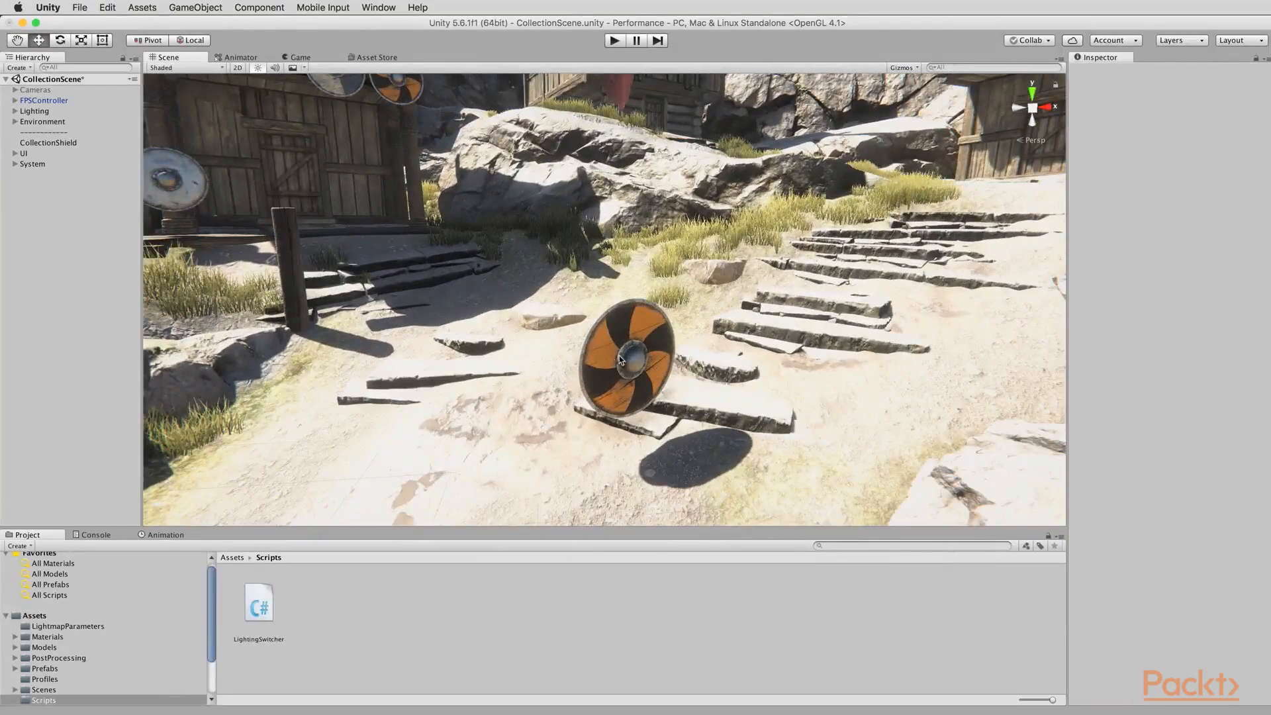
# Select the orange CollectionShield in the Scene view
pyautogui.click(624, 361)
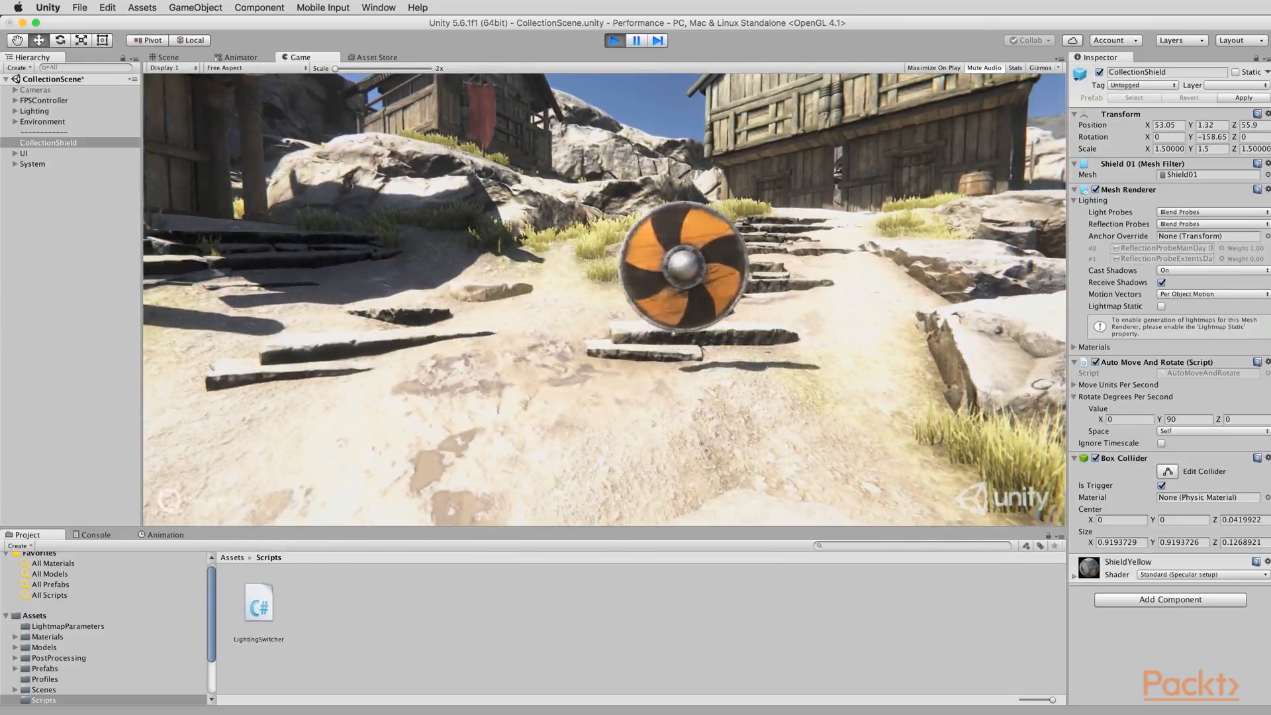
# Stop play mode and select CollectionShield in the Hierarchy
pyautogui.click(166, 57)
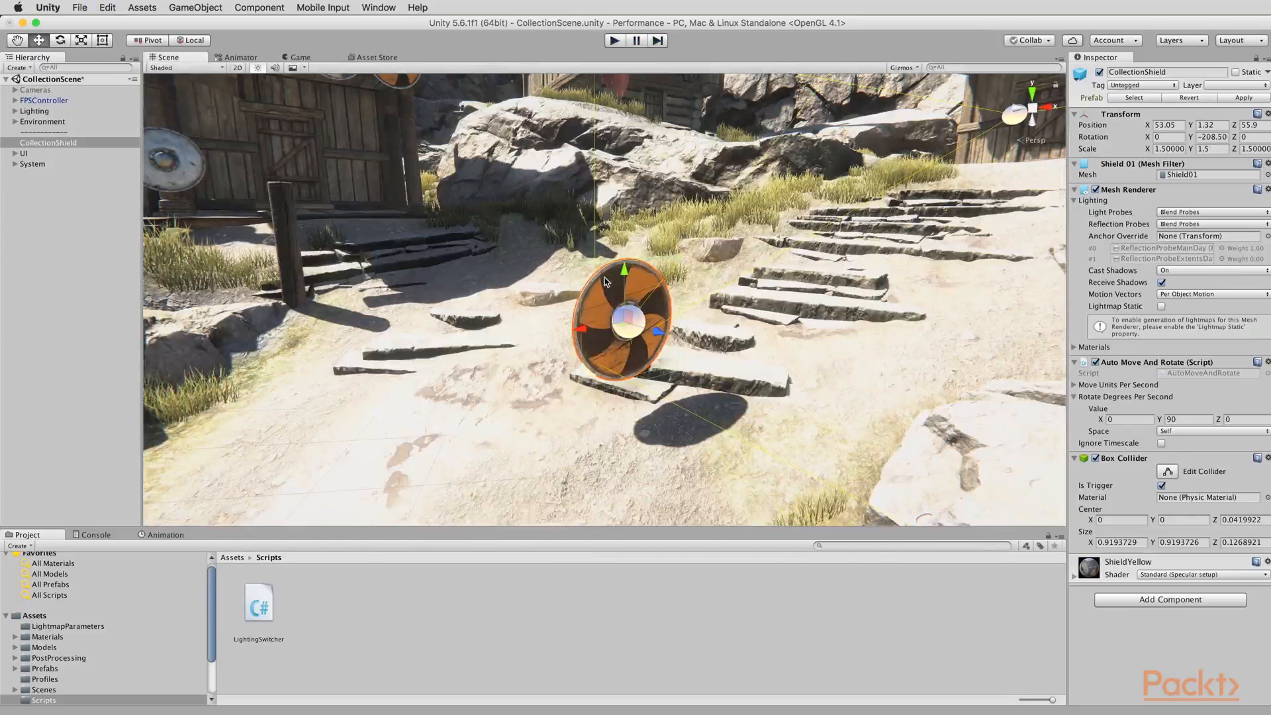
pyautogui.click(23, 153)
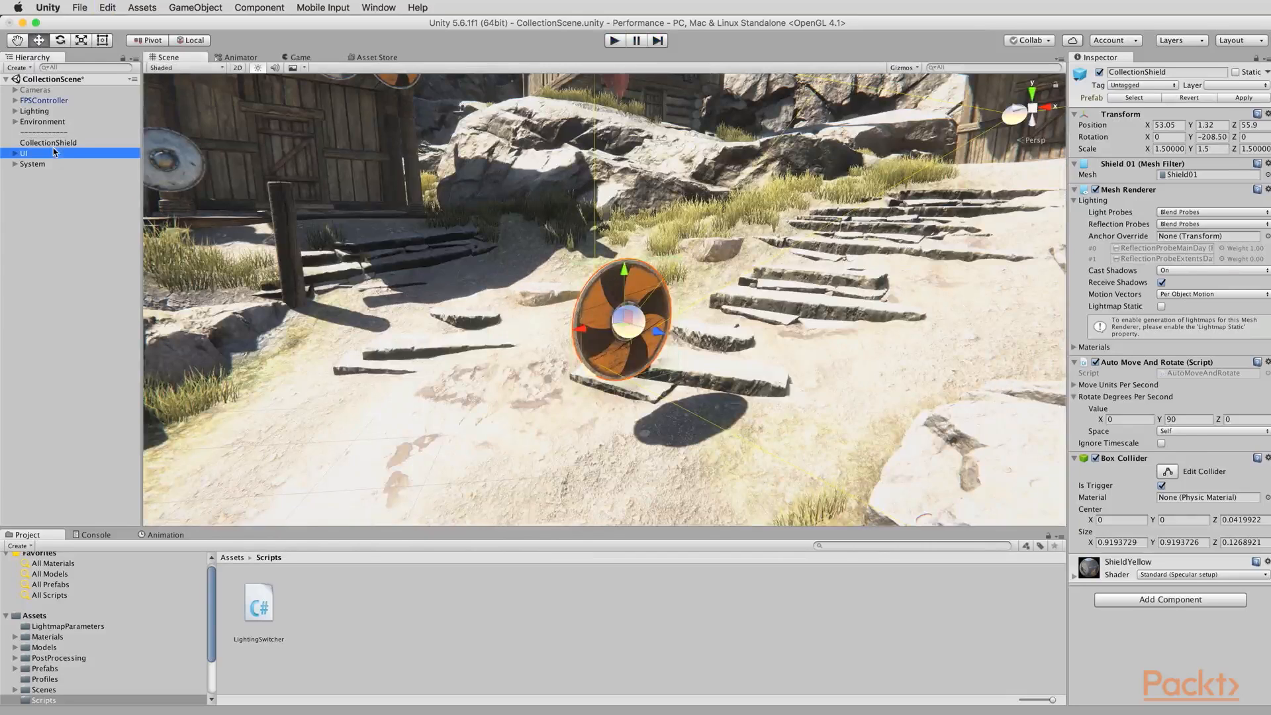
pyautogui.click(47, 143)
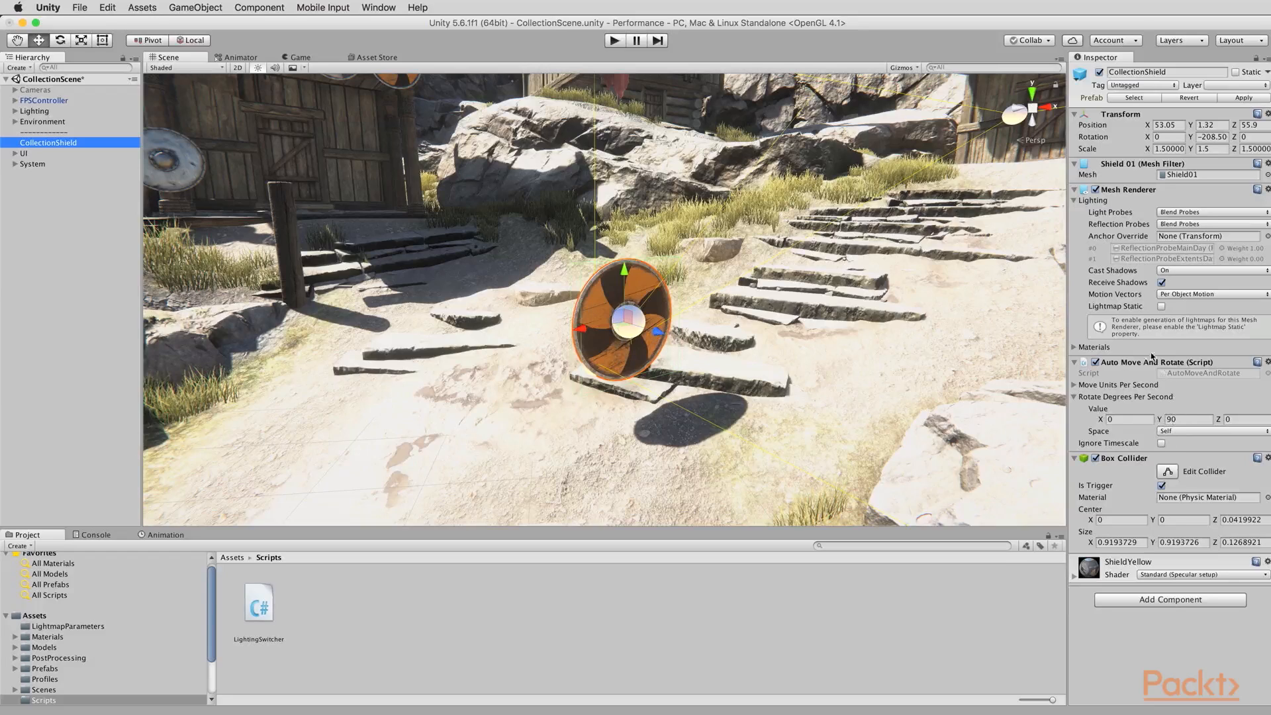
pyautogui.moveTo(622, 234)
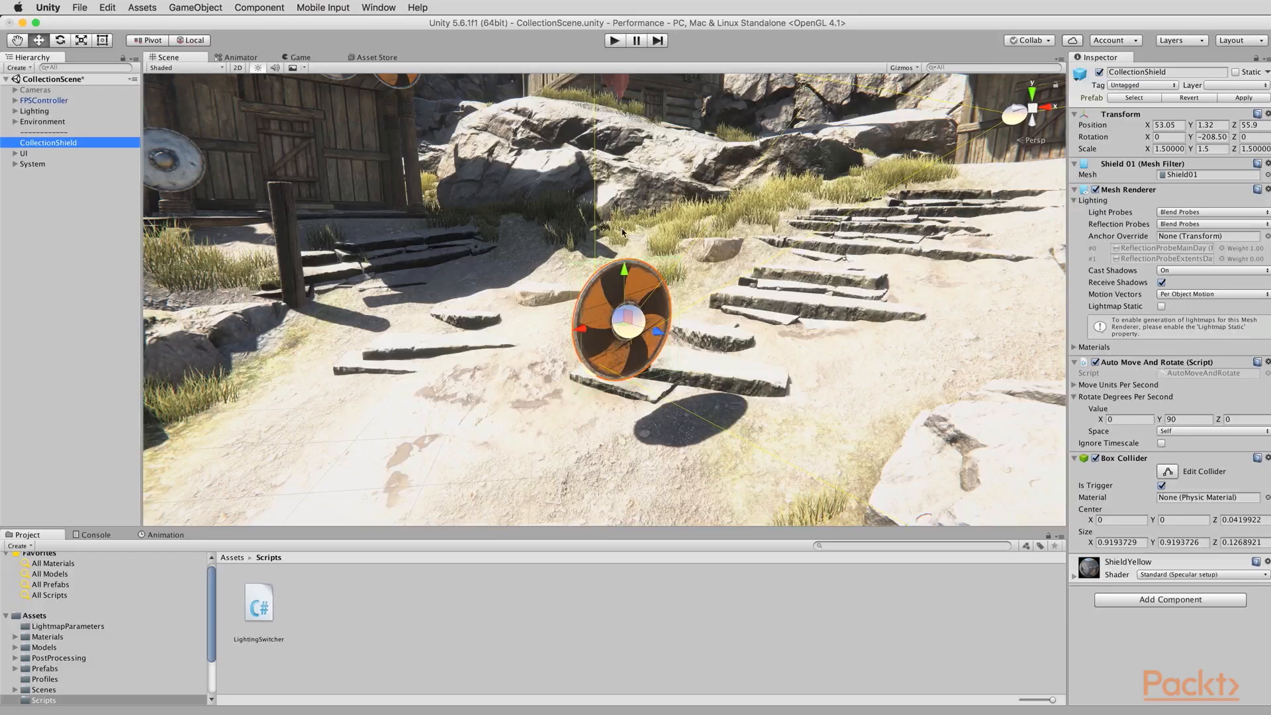
pyautogui.click(141, 8)
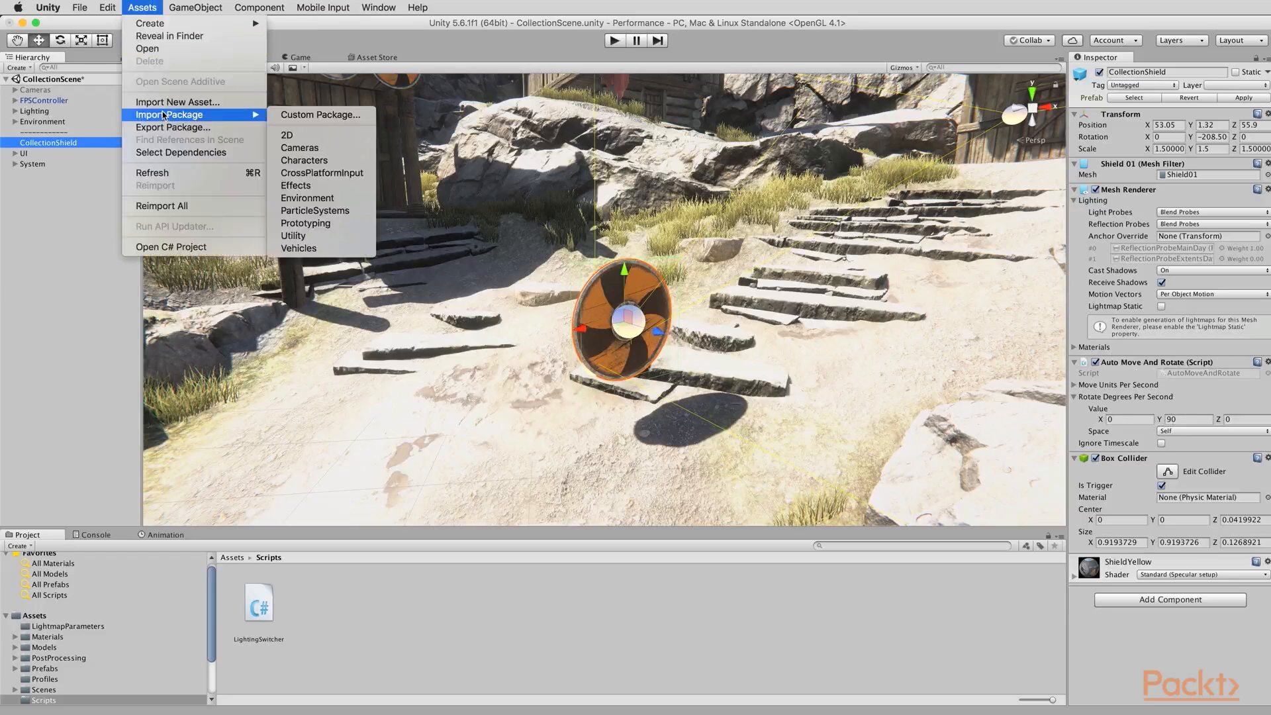
pyautogui.moveTo(293, 235)
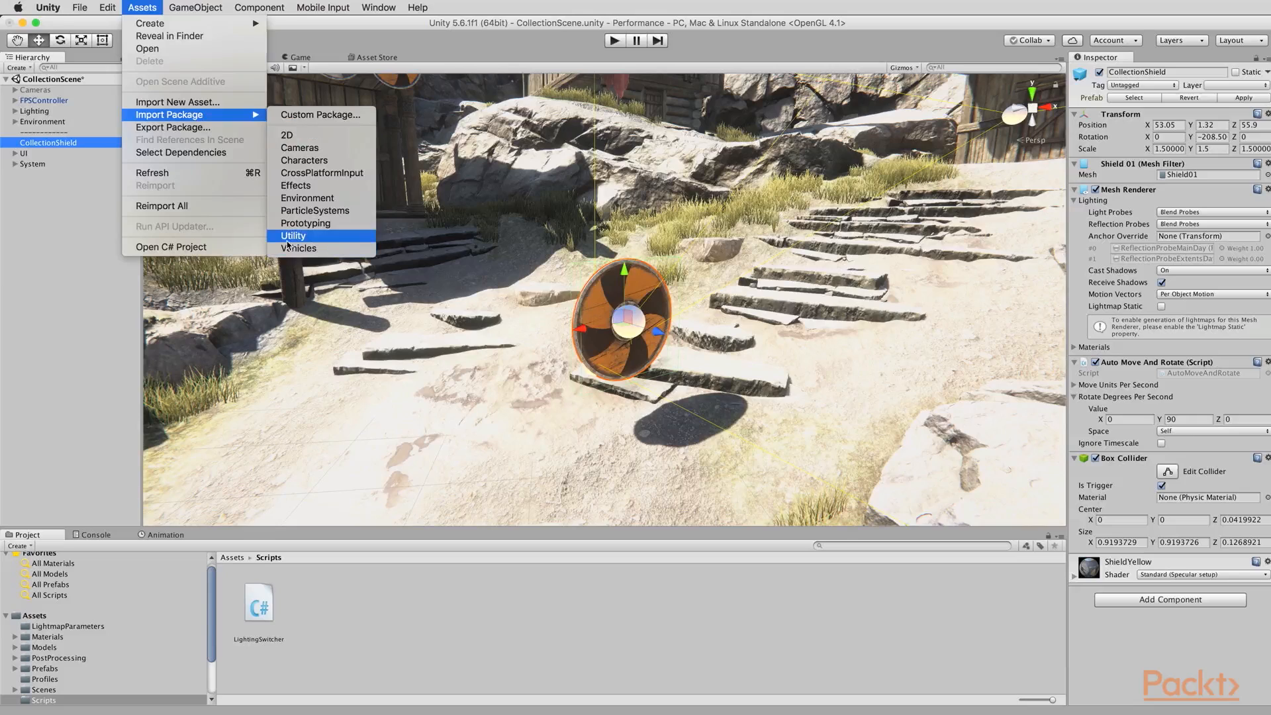
pyautogui.moveTo(1182, 371)
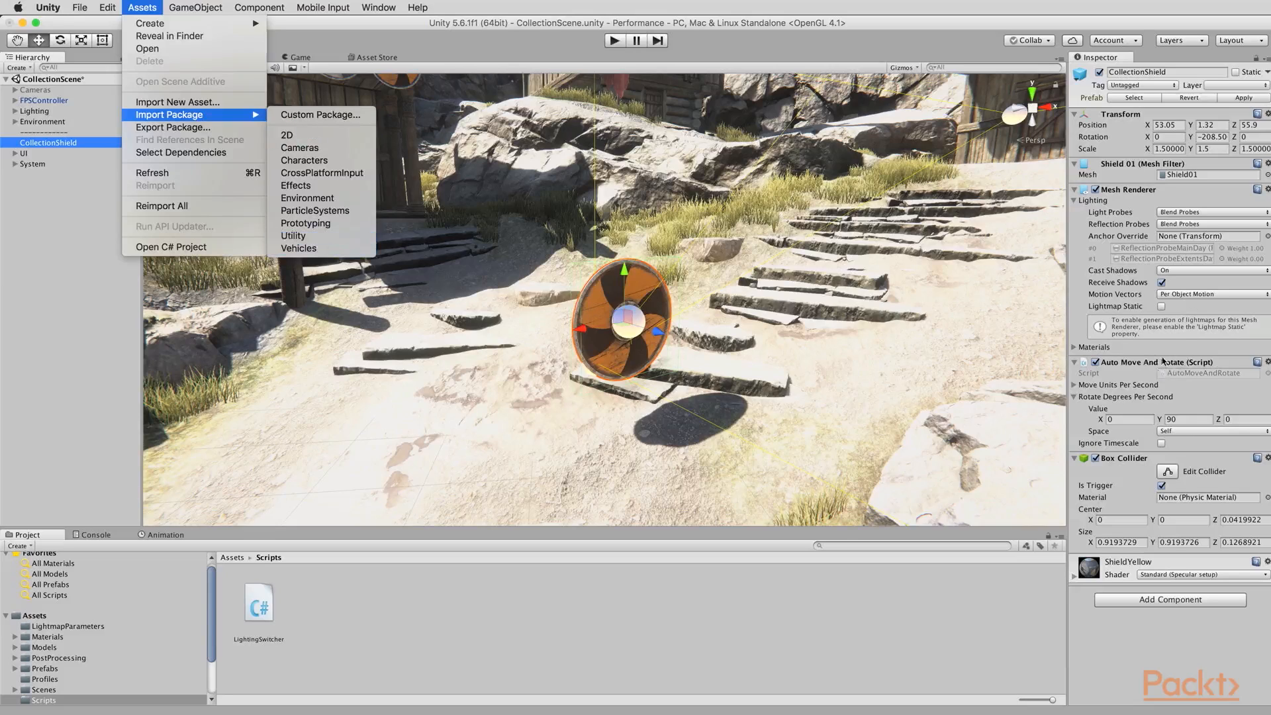
pyautogui.click(601, 324)
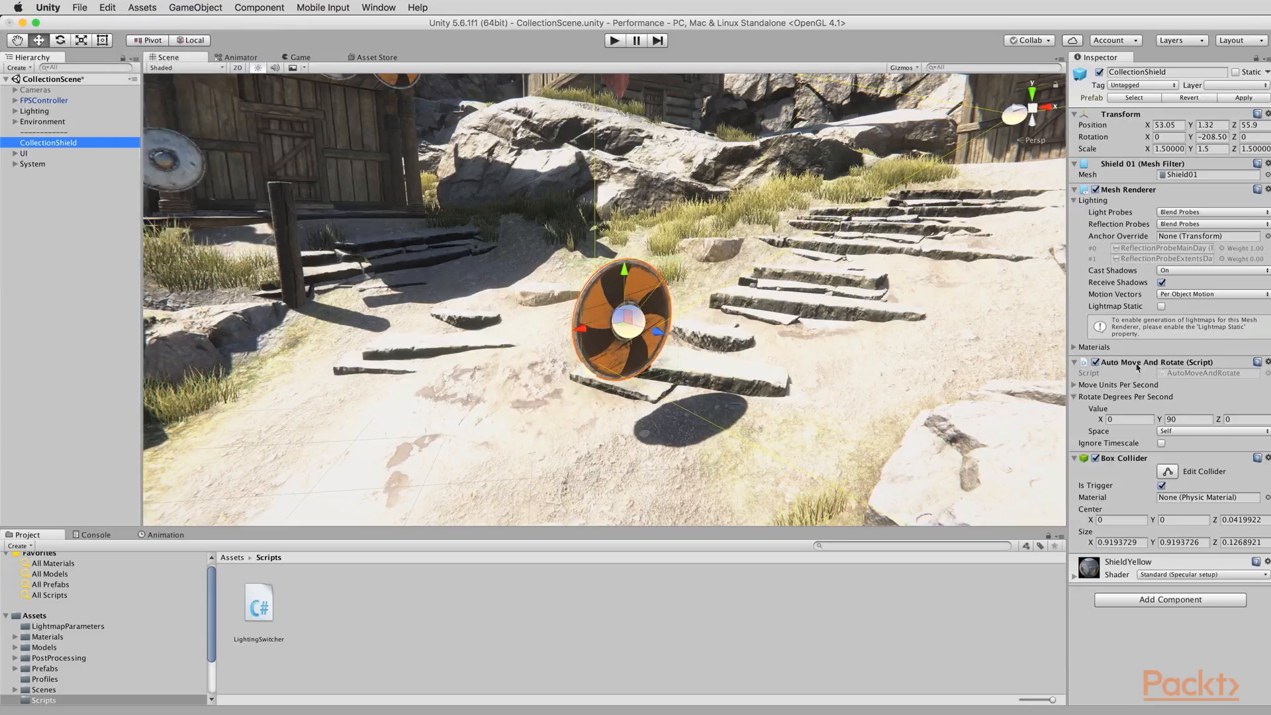
pyautogui.moveTo(1151, 525)
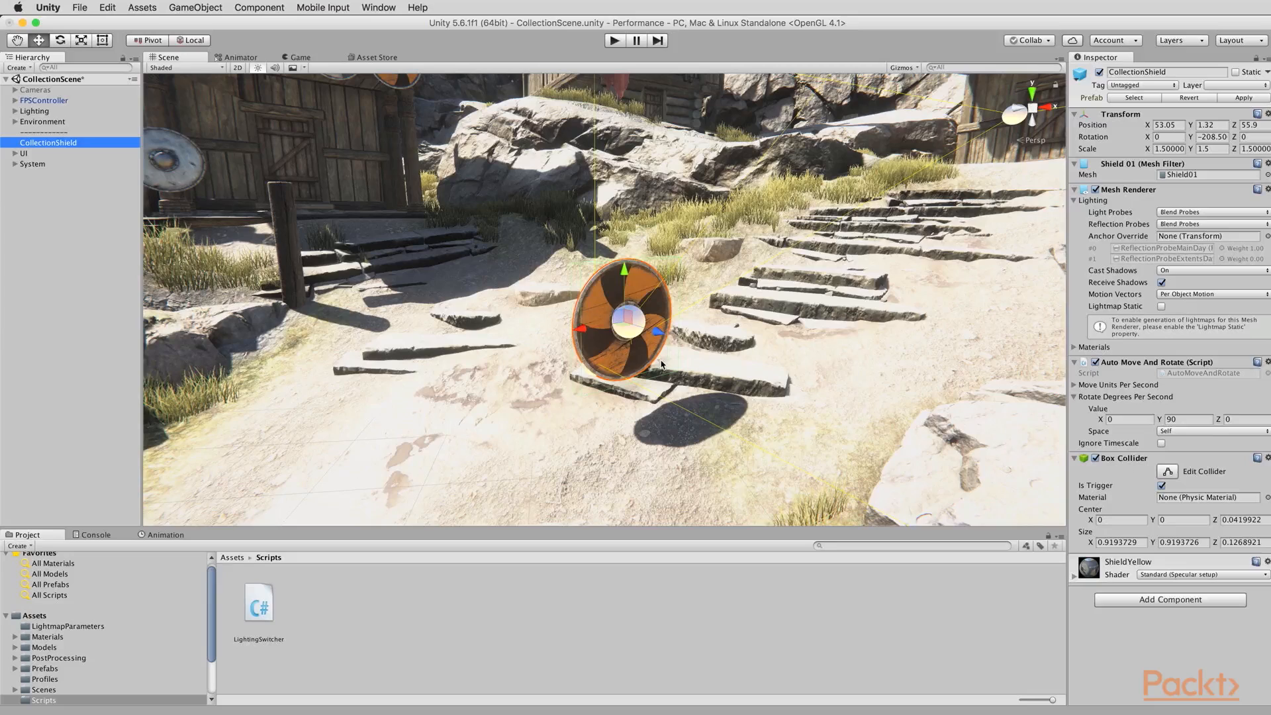
pyautogui.moveTo(654, 382)
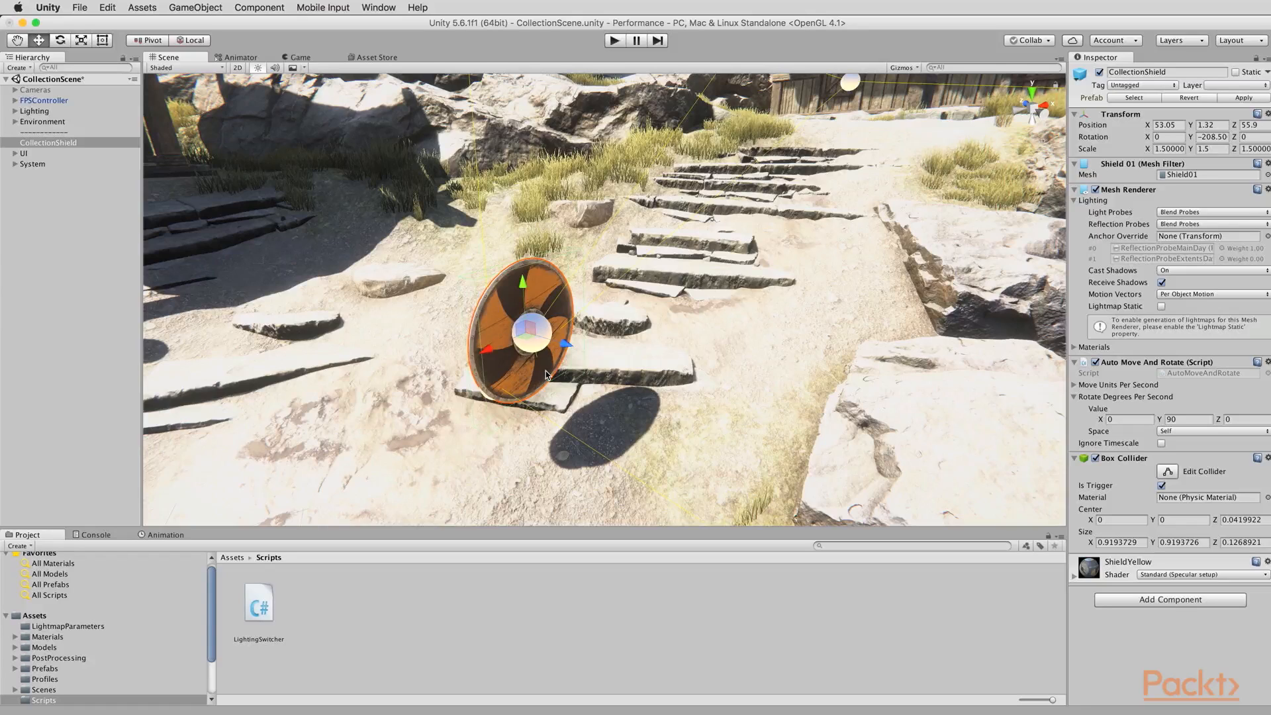
pyautogui.moveTo(552, 373)
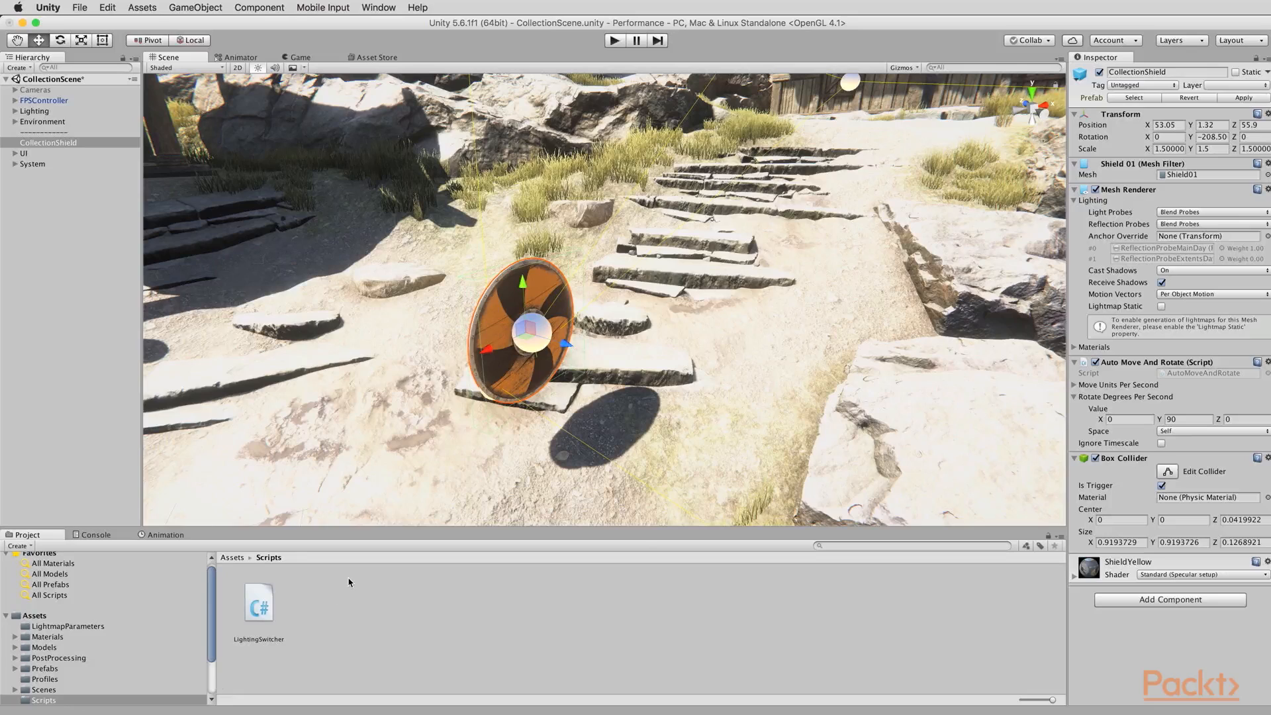
# Create a CollectObject C# script in Scripts and attach it to CollectionShield
pyautogui.rightClick(349, 582)
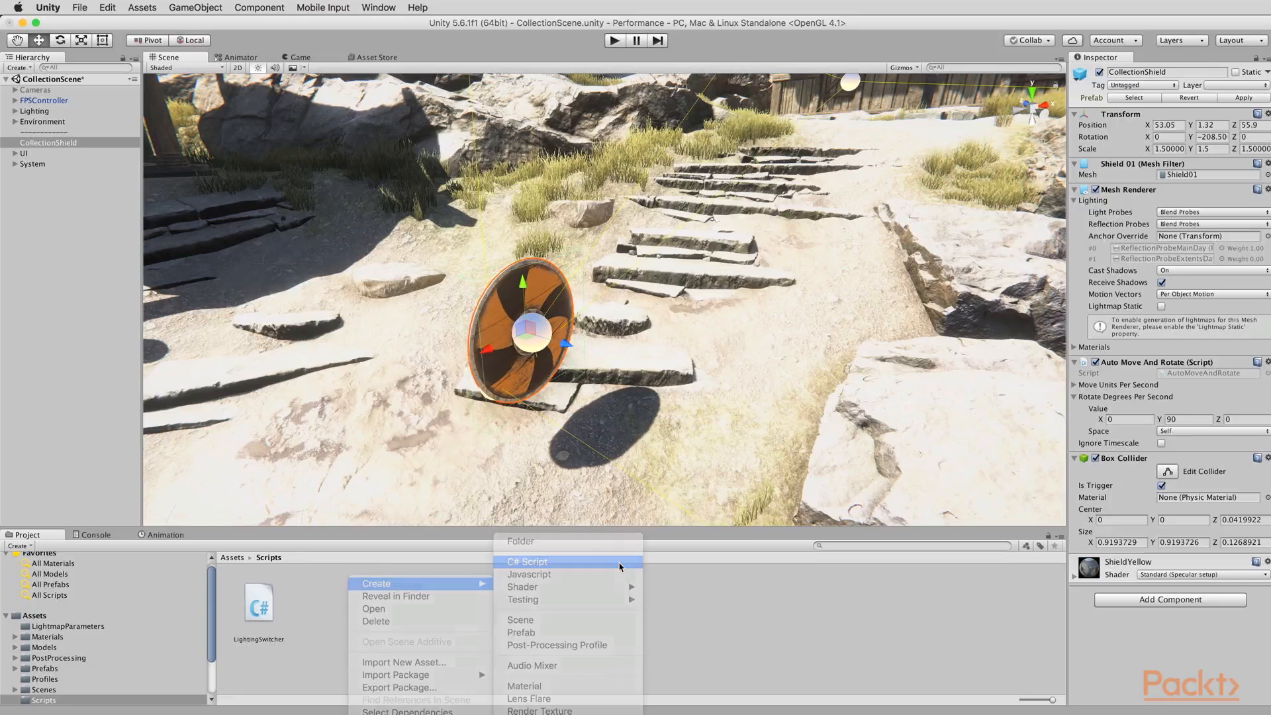
pyautogui.click(527, 562)
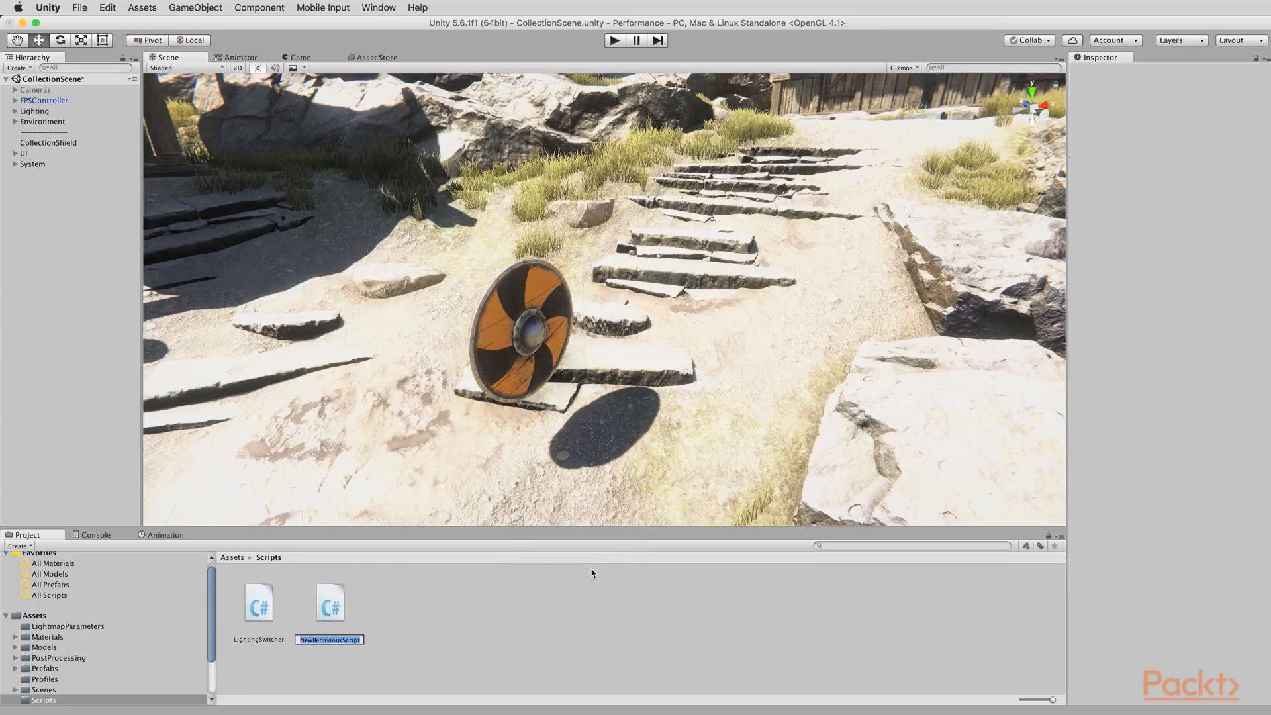
pyautogui.write('CollectObject')
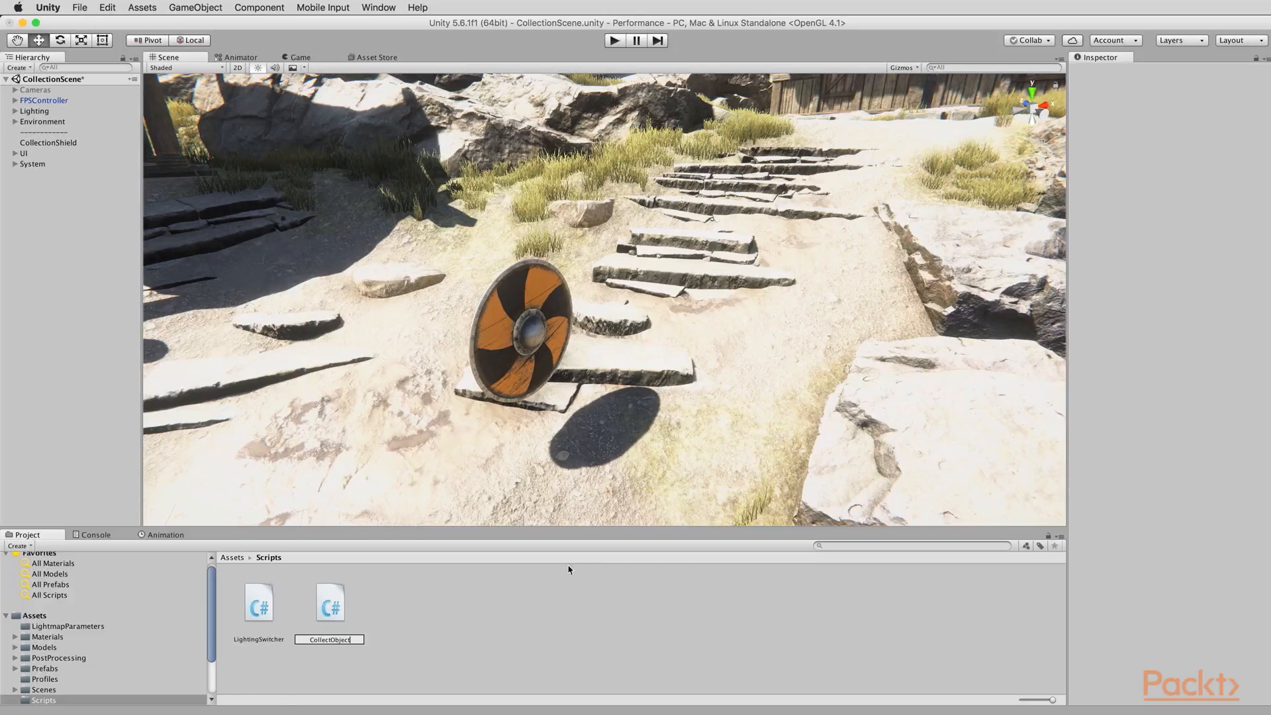
pyautogui.click(258, 603)
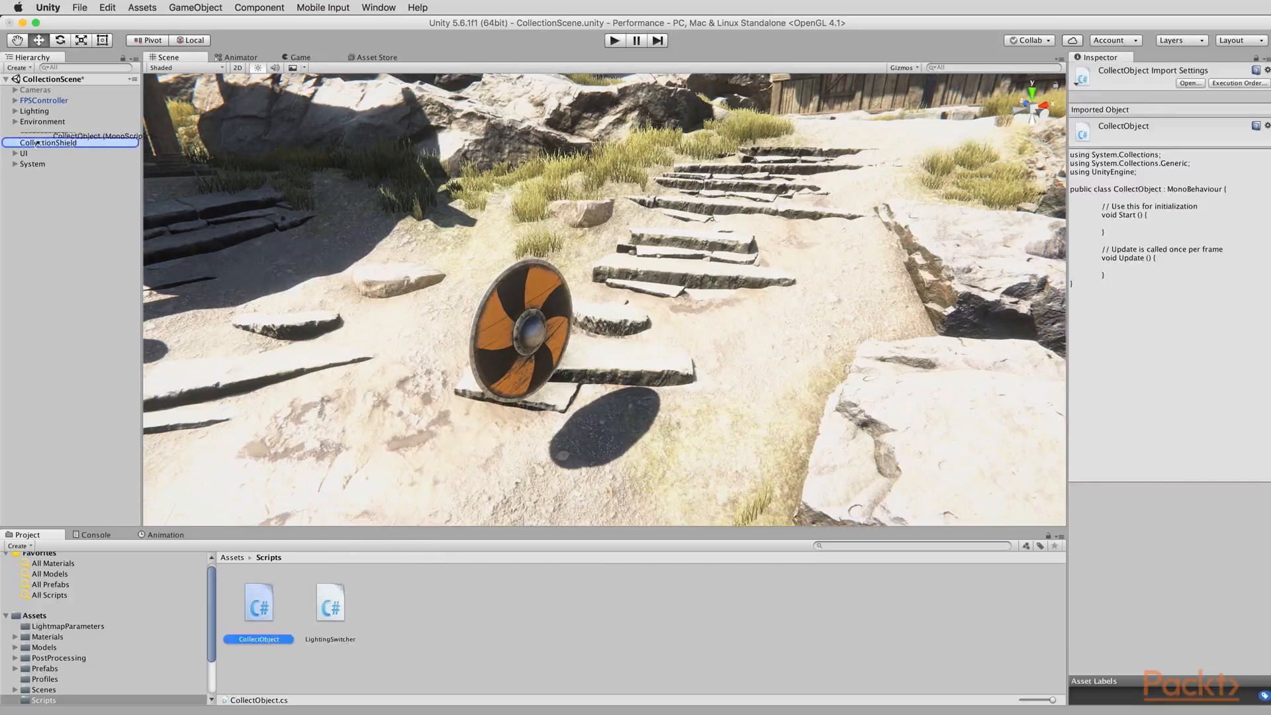
pyautogui.click(48, 143)
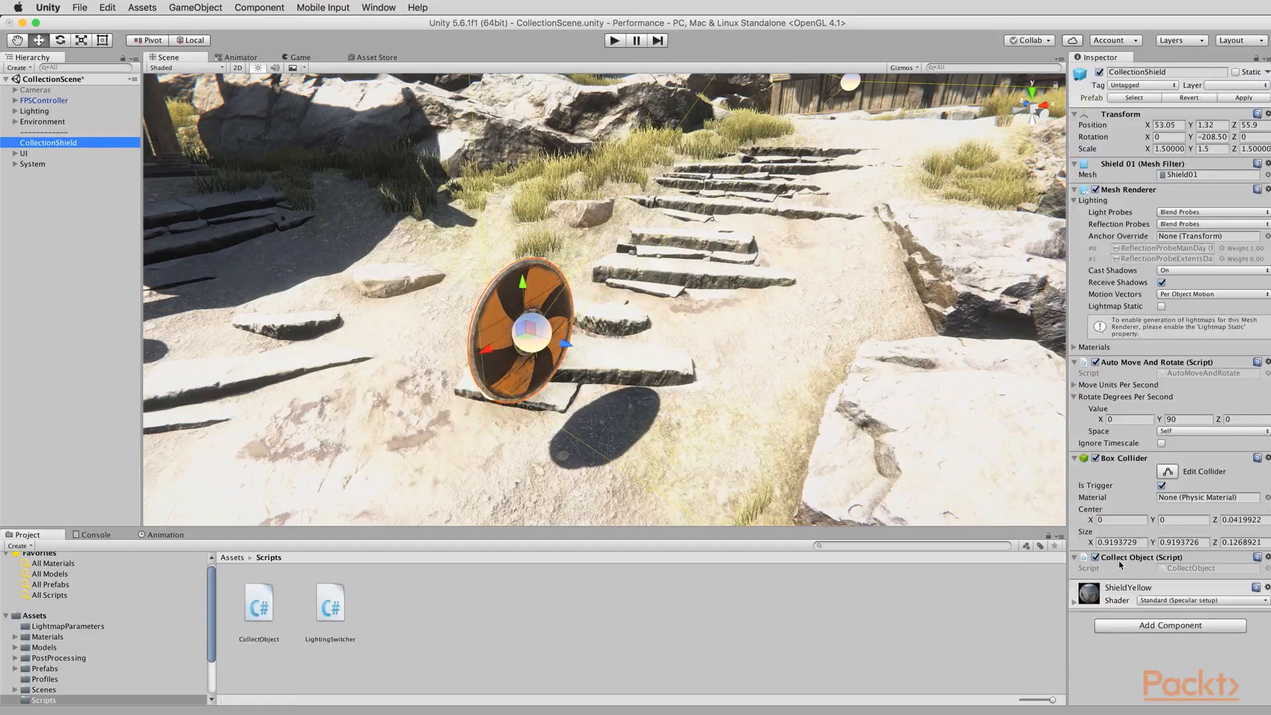
pyautogui.moveTo(1154, 574)
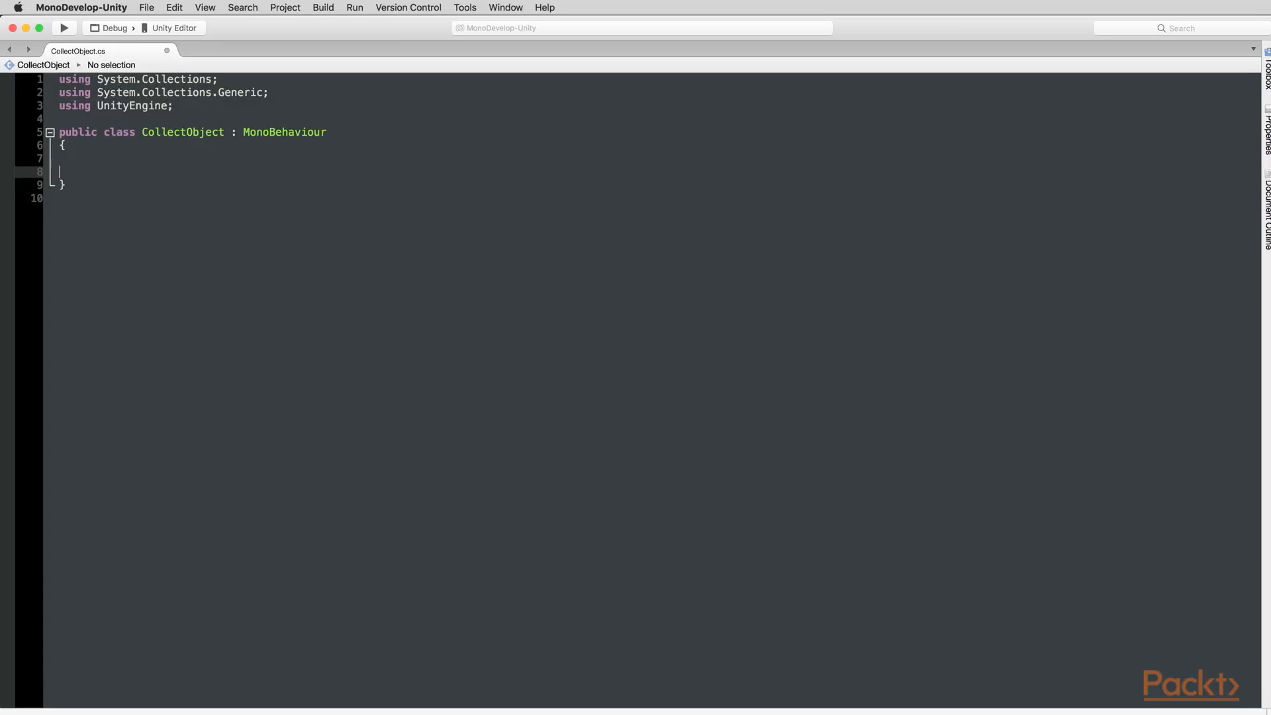
# Write an empty void OnTriggerEnter(Collider Other) method inside the CollectObject class
pyautogui.write('void')
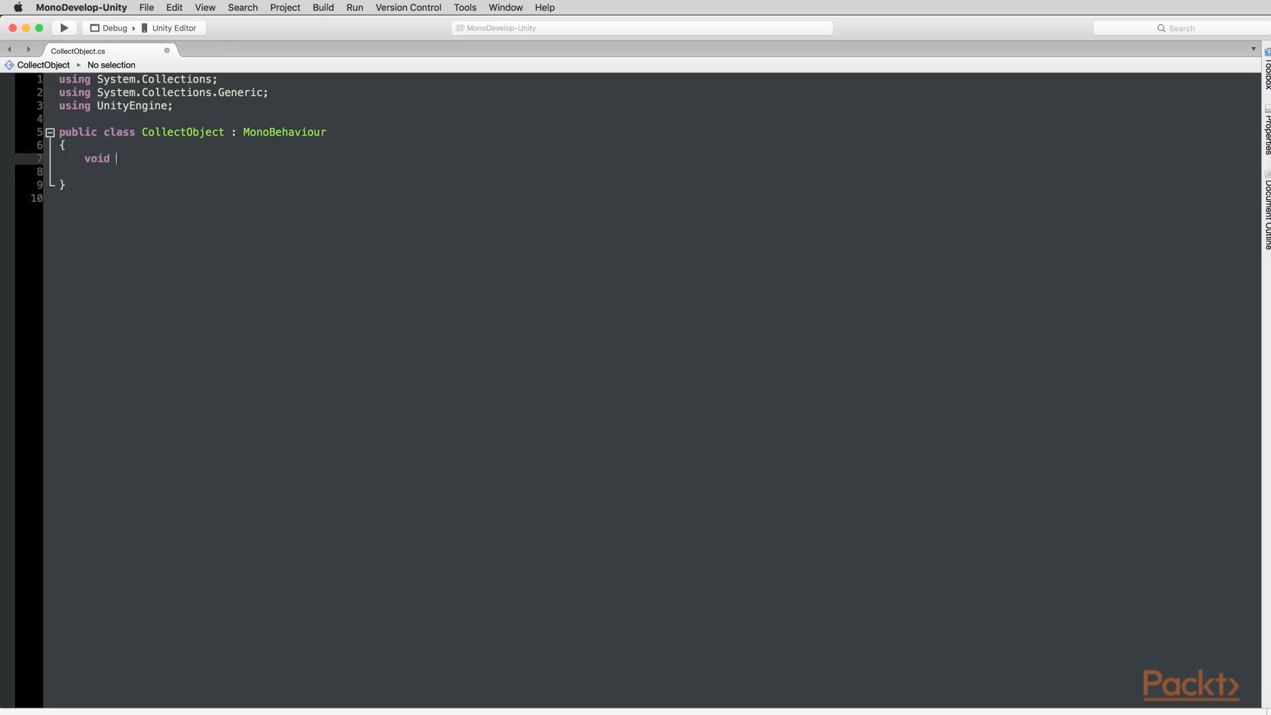
pyautogui.write('OnTriggerEn')
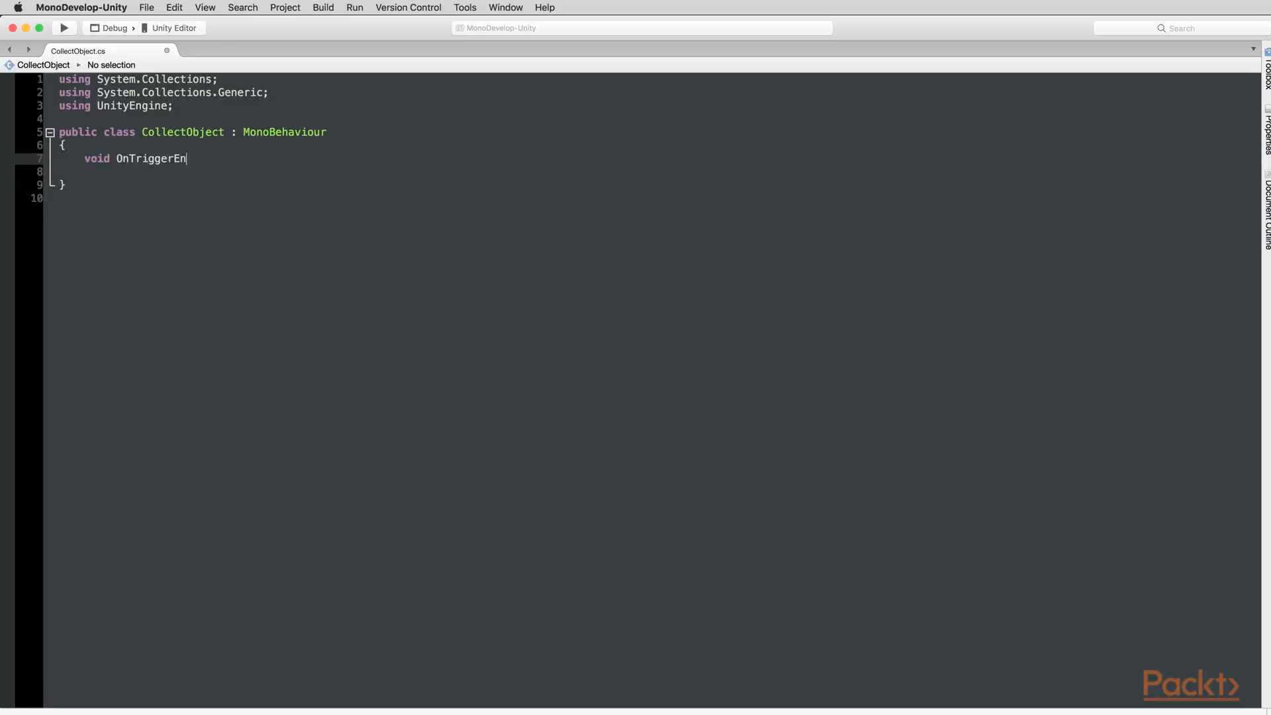
pyautogui.write('ter(')
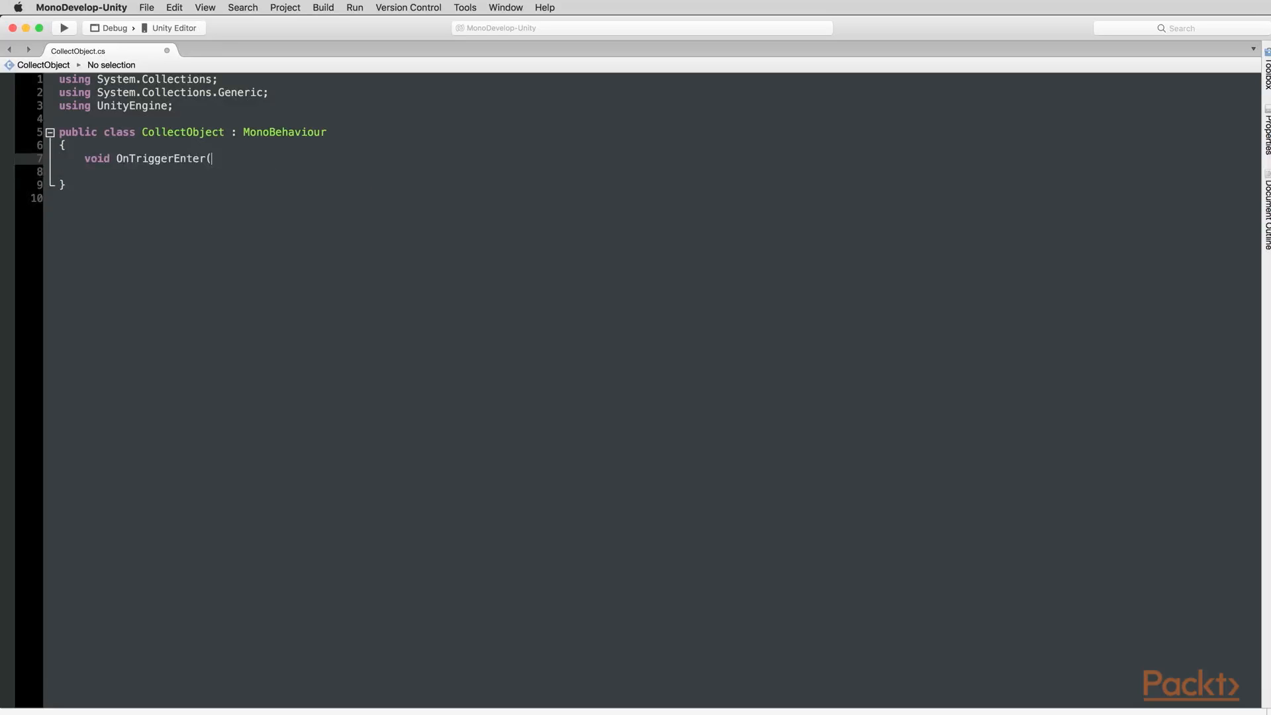
pyautogui.write('Collider')
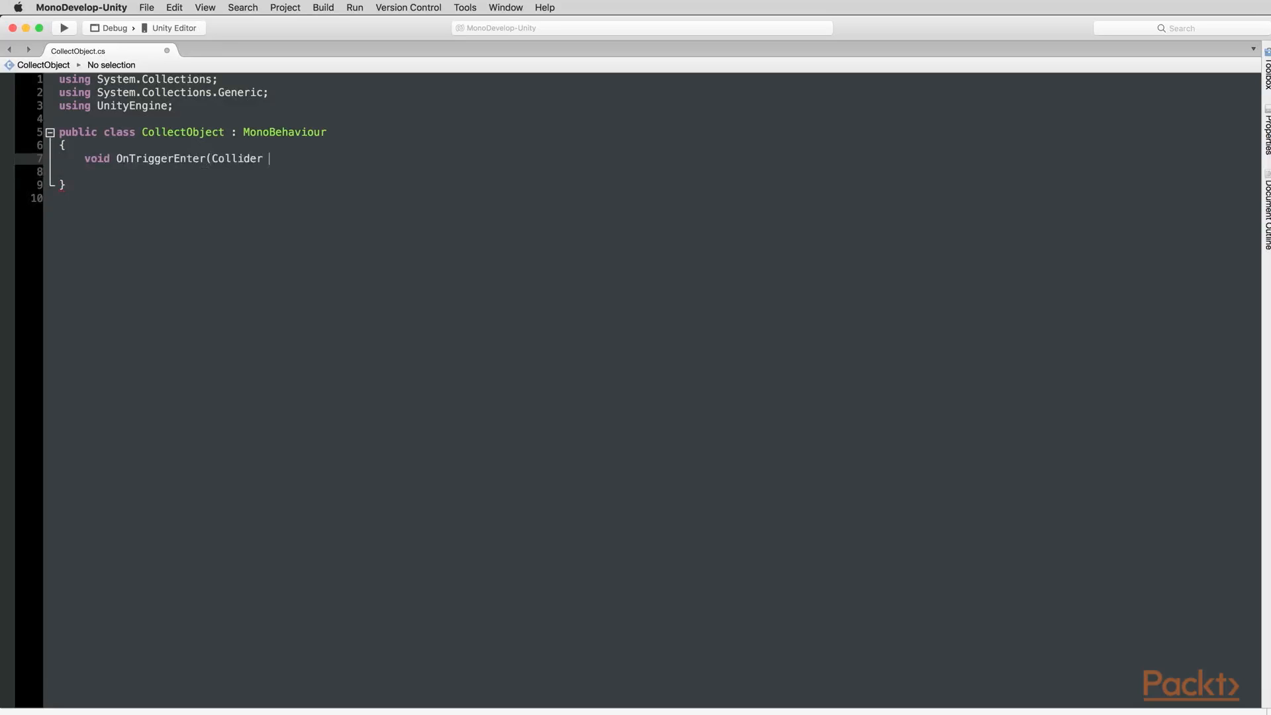
pyautogui.write('Other)')
pyautogui.click(659, 171)
pyautogui.write('{')
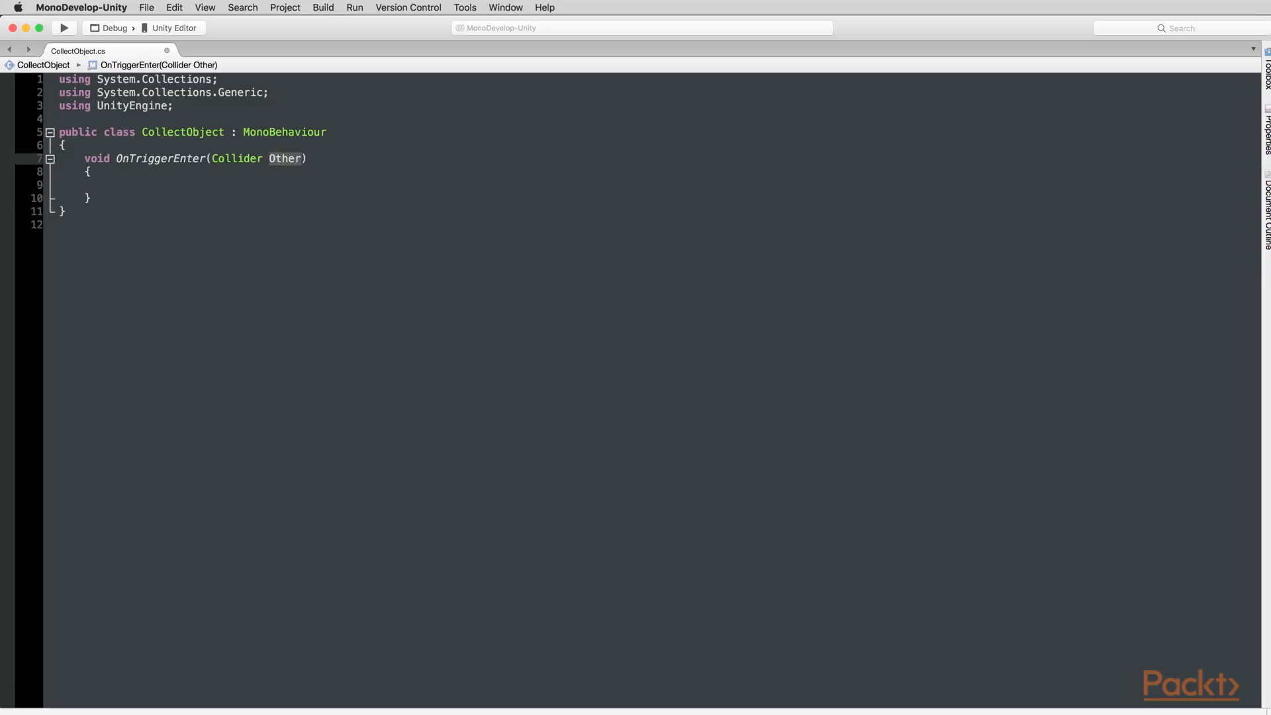
pyautogui.moveTo(284, 158)
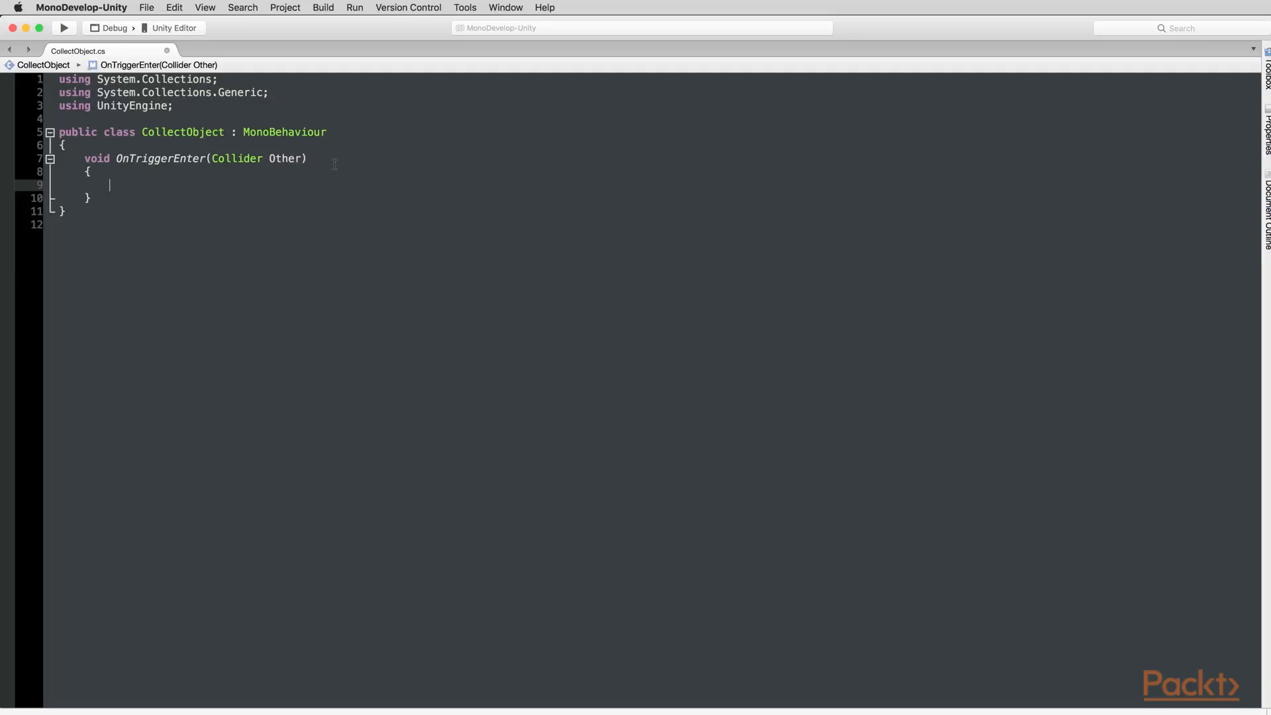
# Add the guard if(!Other.CompareTag("Player")) return; at the start of OnTriggerEnter
pyautogui.write('if(')
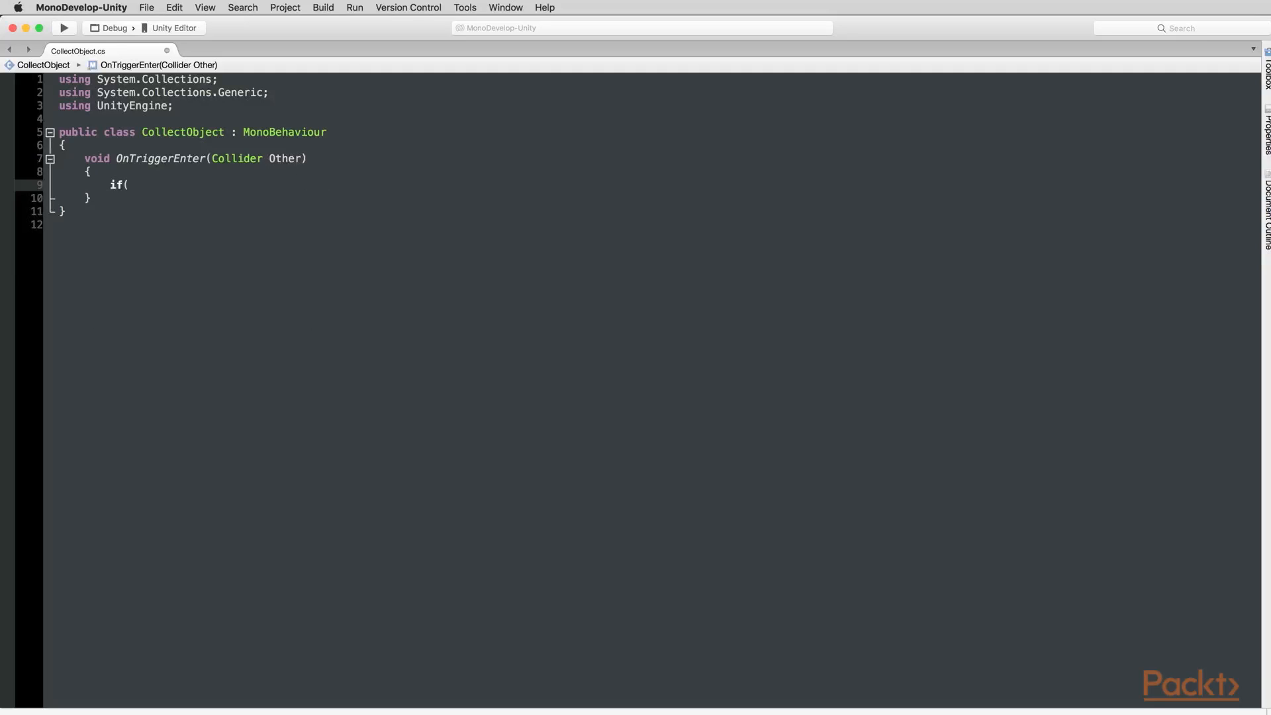
pyautogui.write('!Ot')
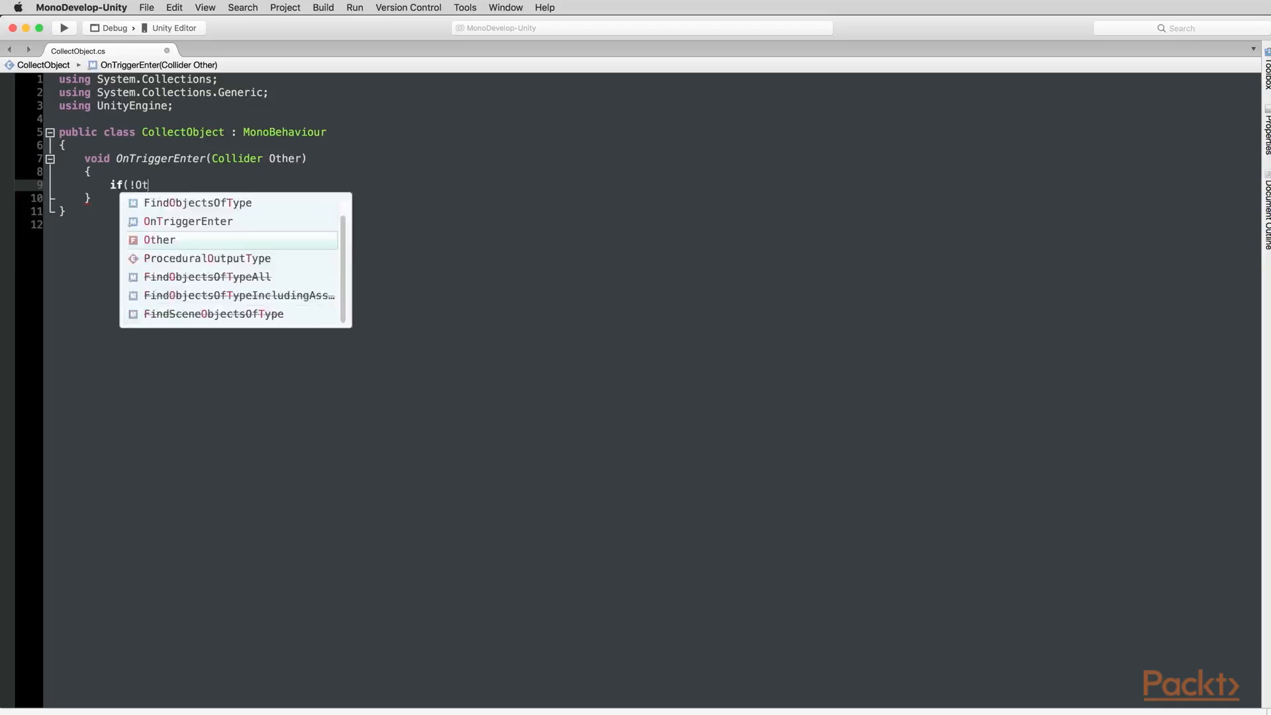
pyautogui.write('her.CompareTag("Playe')
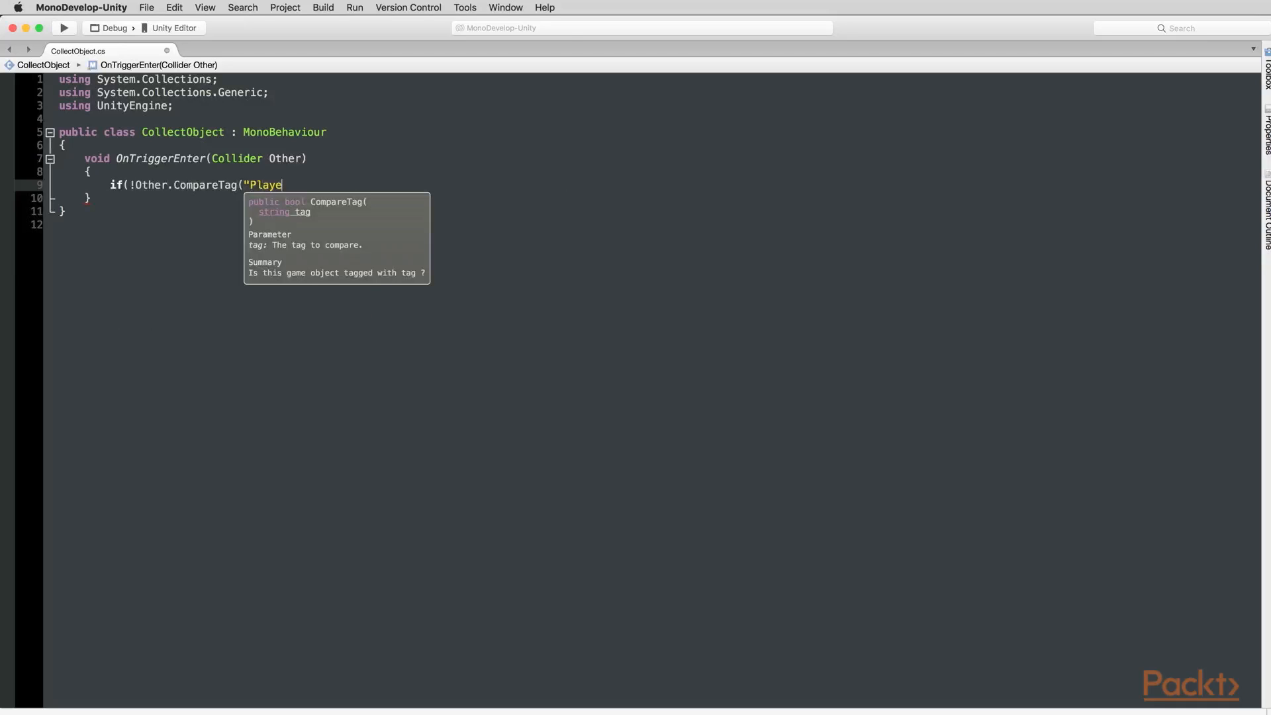
pyautogui.write('r"))')
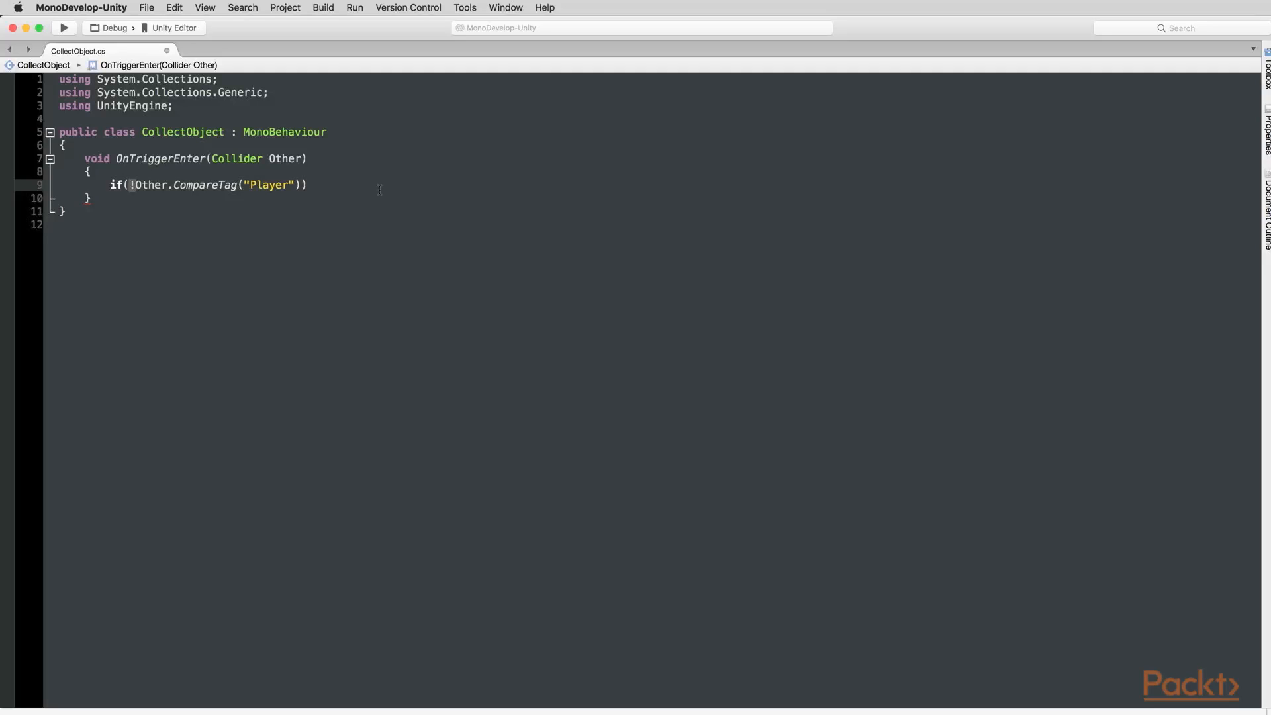
pyautogui.write('return;')
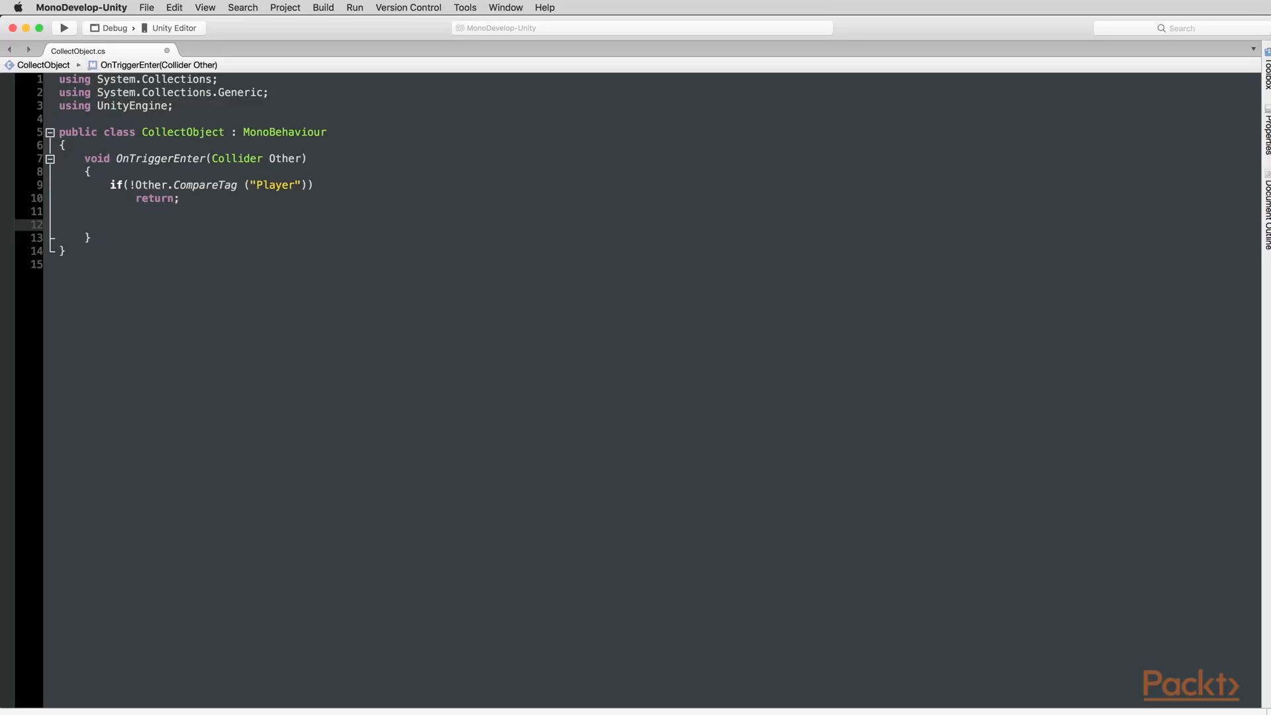
pyautogui.click(110, 224)
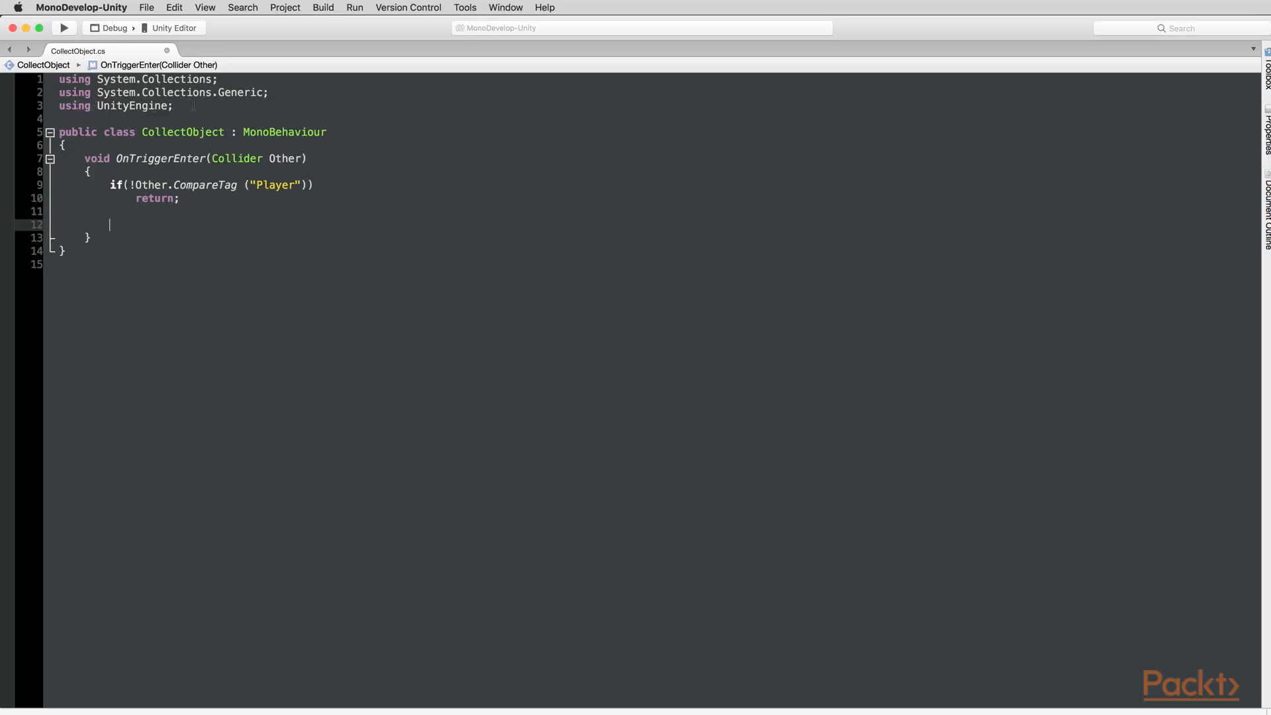
# Add using UnityEngine.Events and using UnityEngine.EventSystems to the script
pyautogui.write('using')
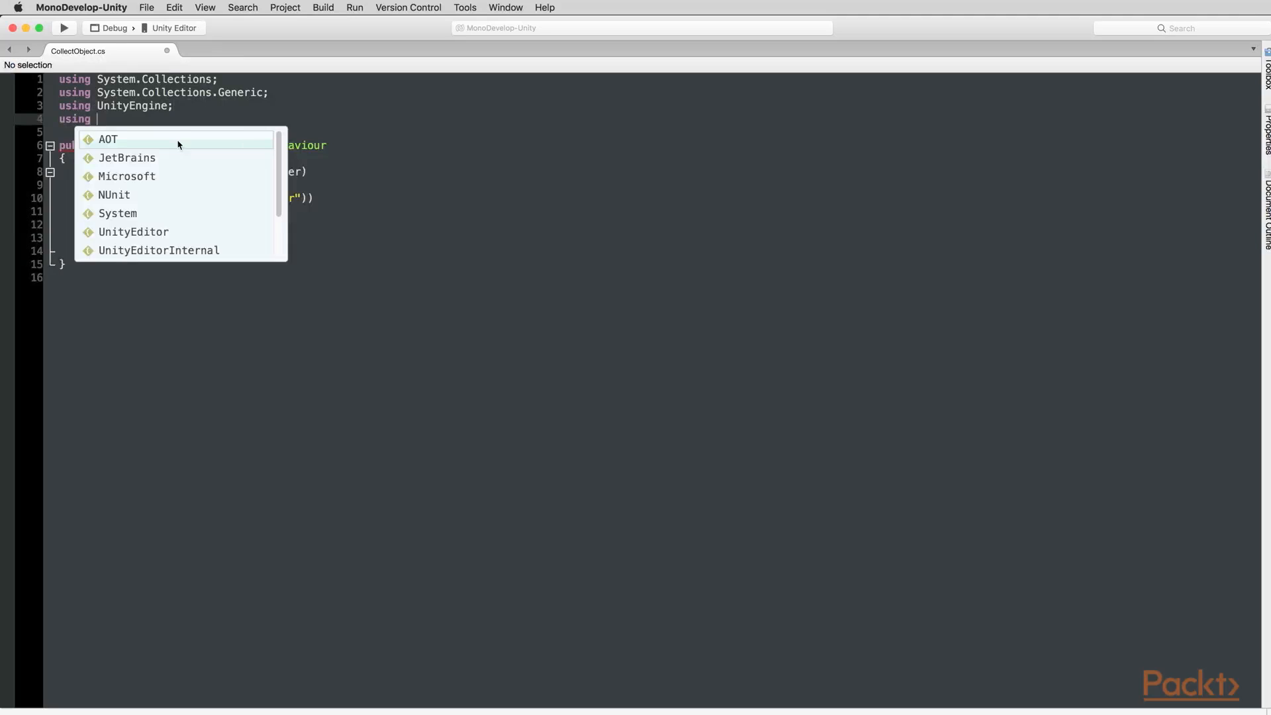
pyautogui.write('UnityEngine')
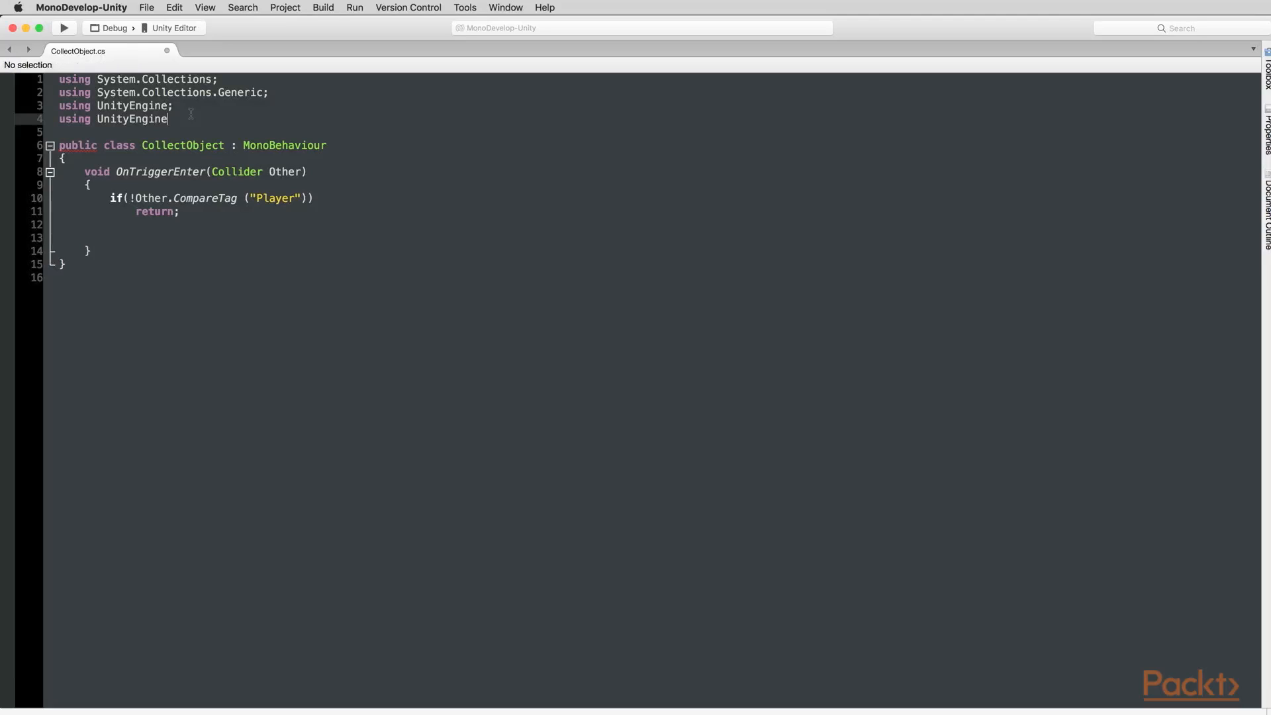
pyautogui.write('.Events;')
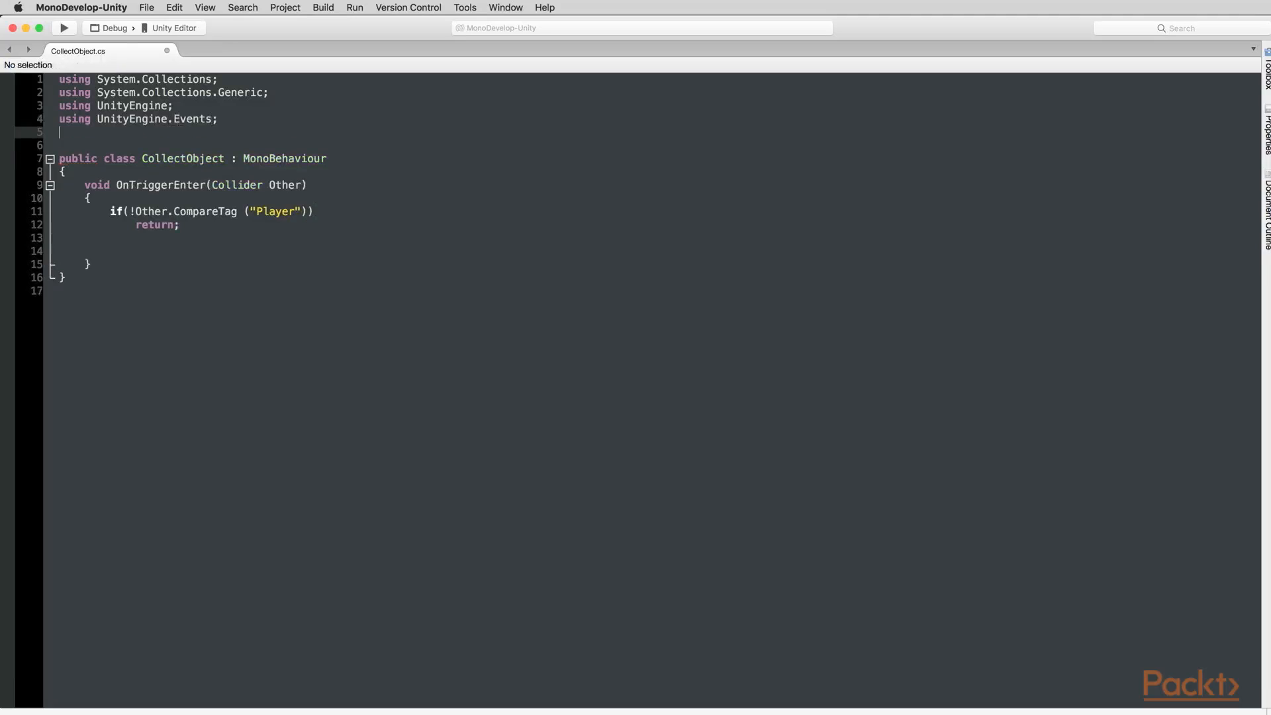
pyautogui.write('using')
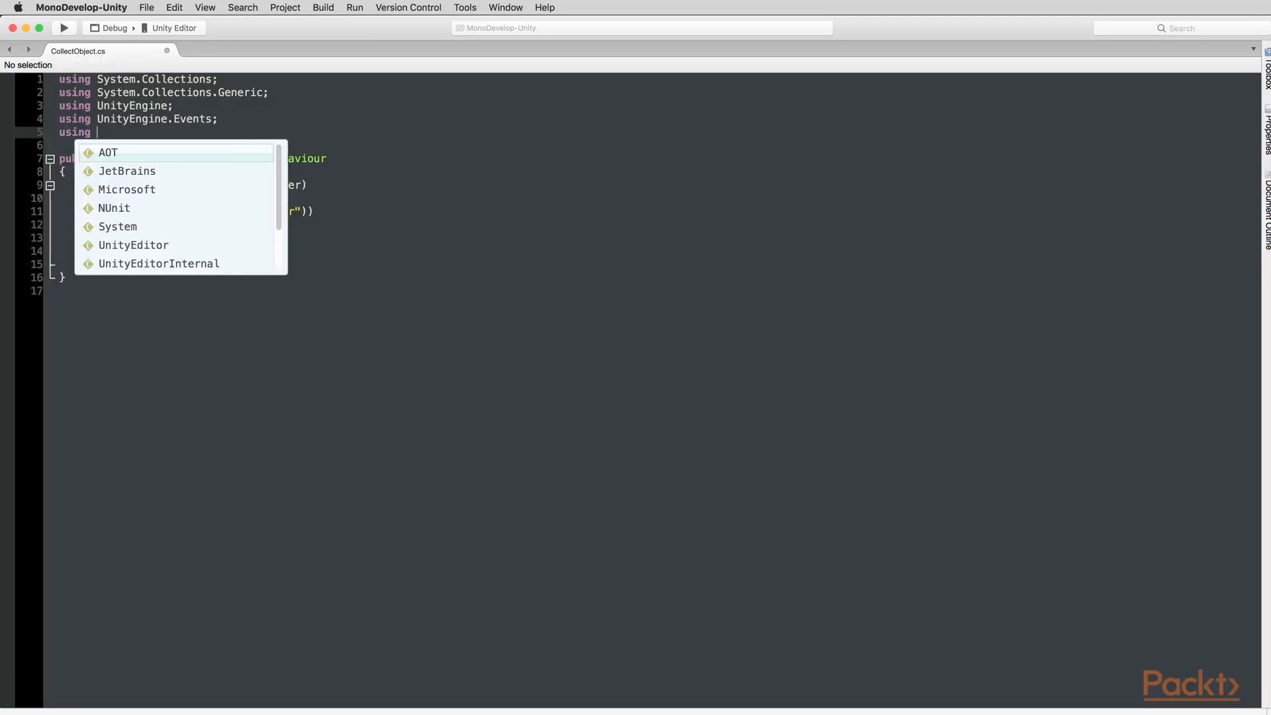
pyautogui.write('UnityEngine.EventSystems;')
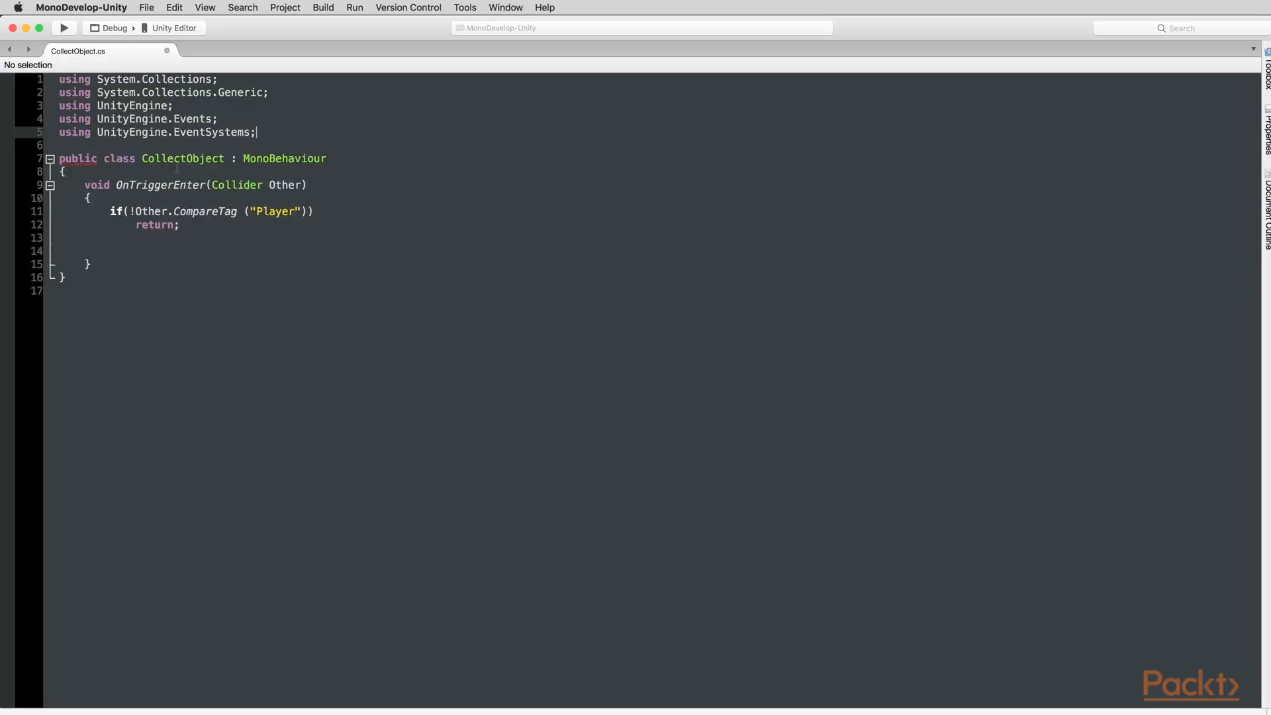
pyautogui.press('Return')
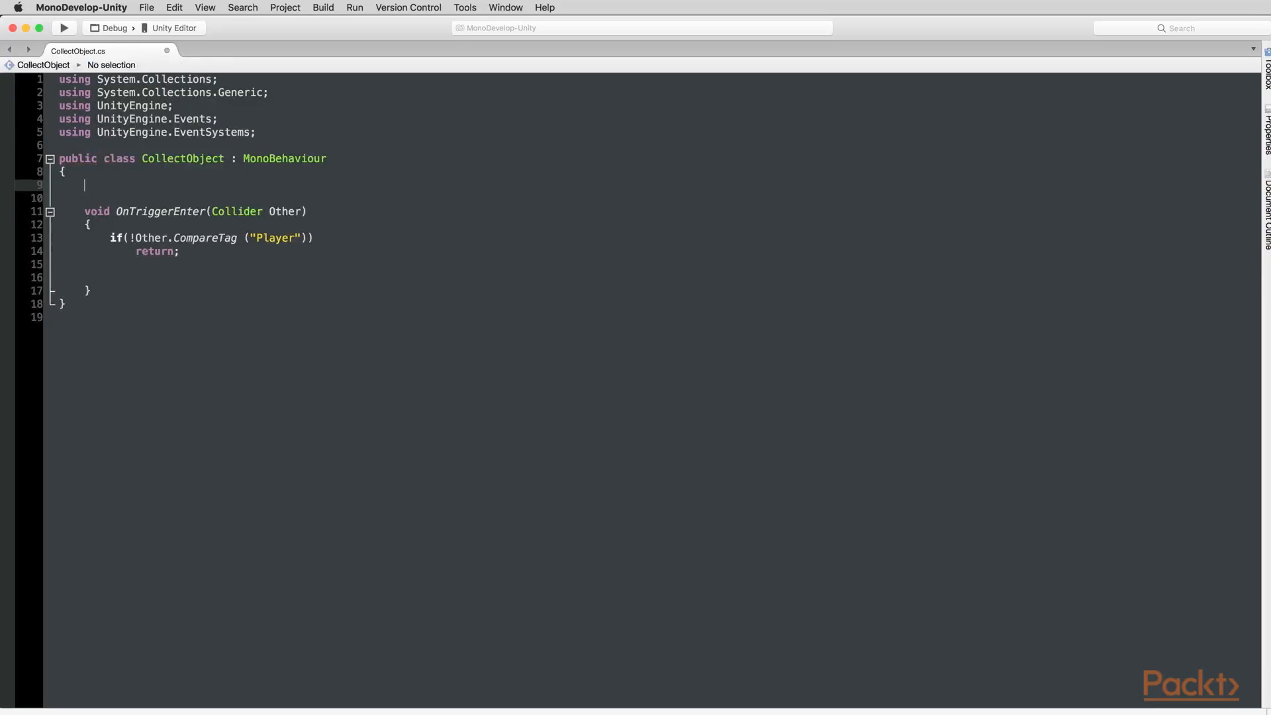
# Declare a public UnityEvent field named OnTriggerInside in CollectObject
pyautogui.write('public')
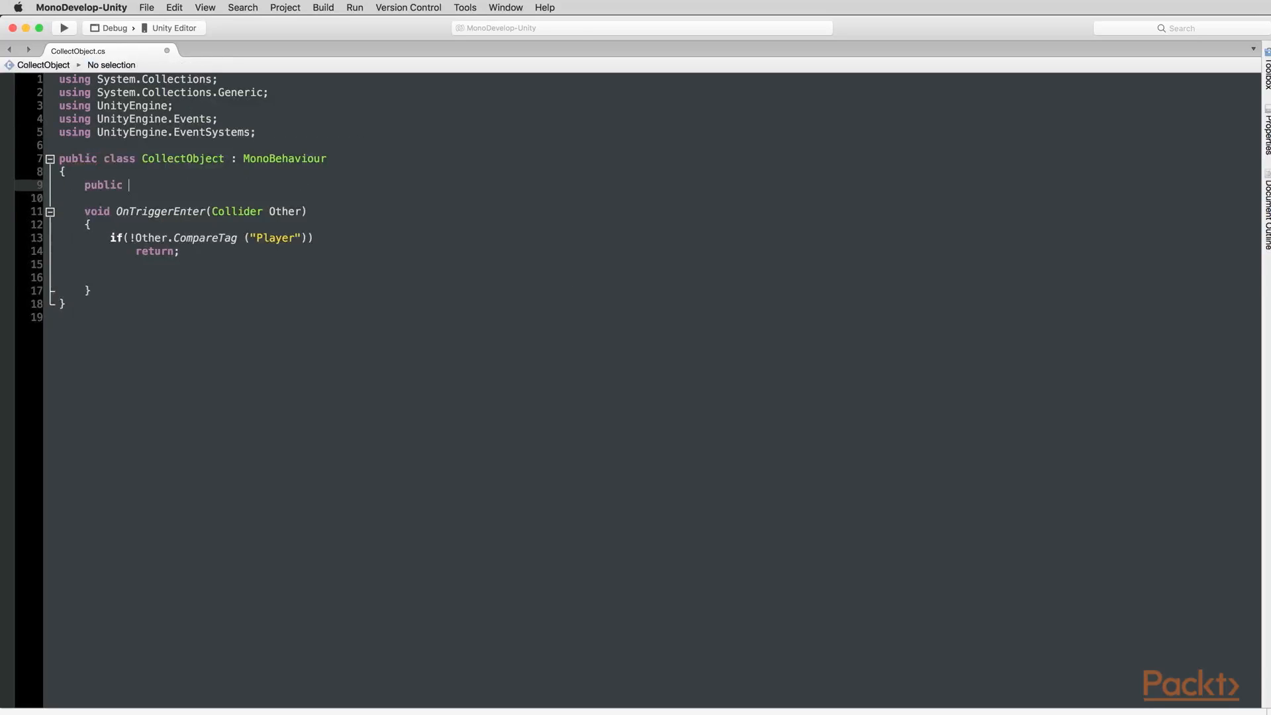
pyautogui.write('UnityEvent')
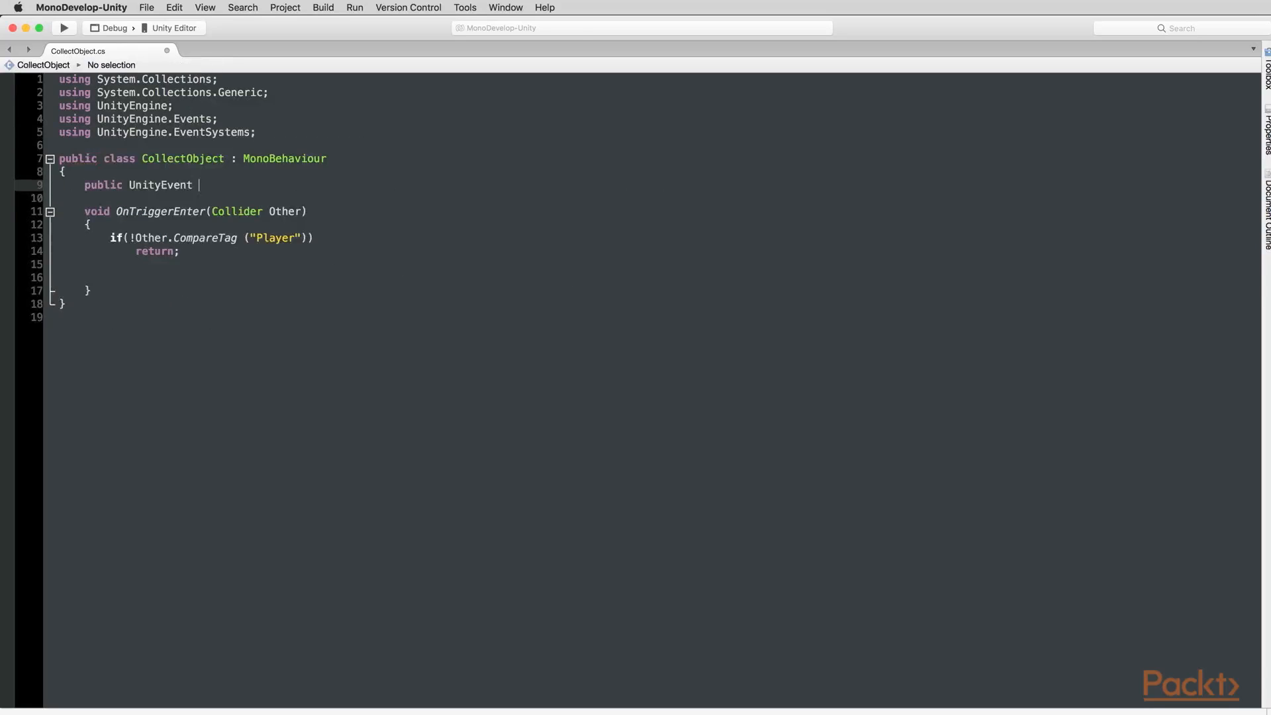
pyautogui.write('OnTrigger')
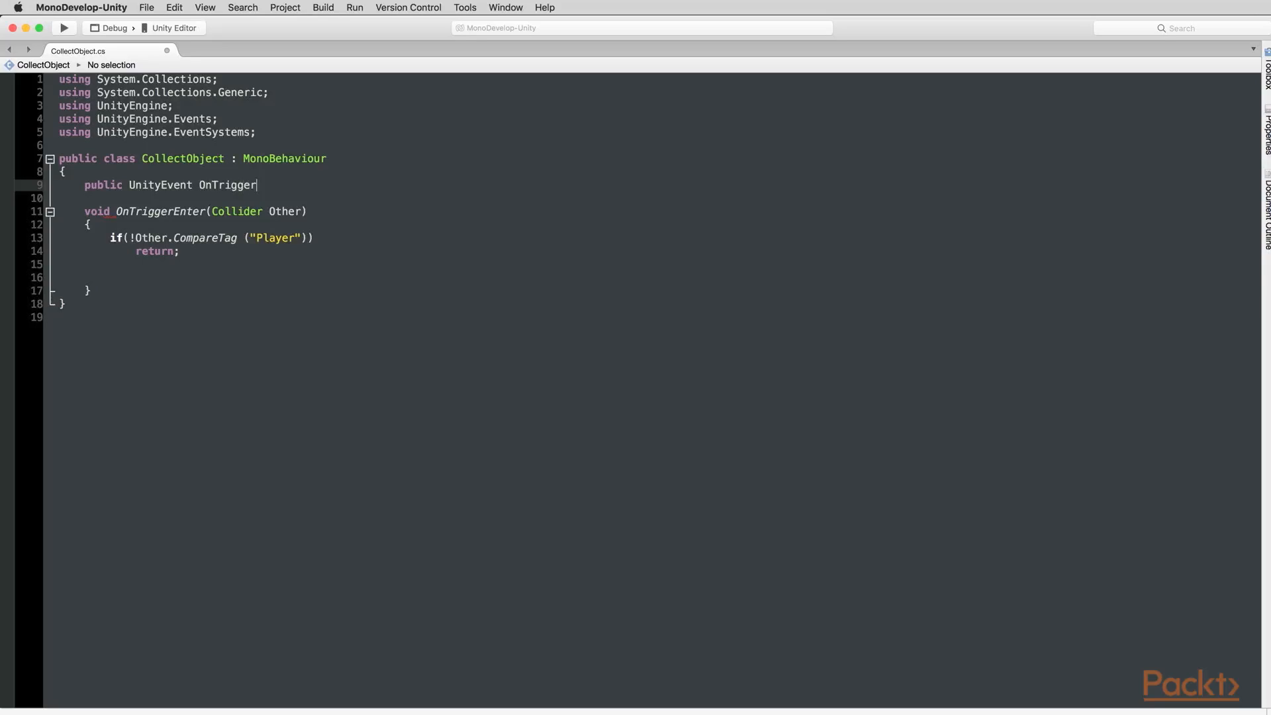
pyautogui.write('Near')
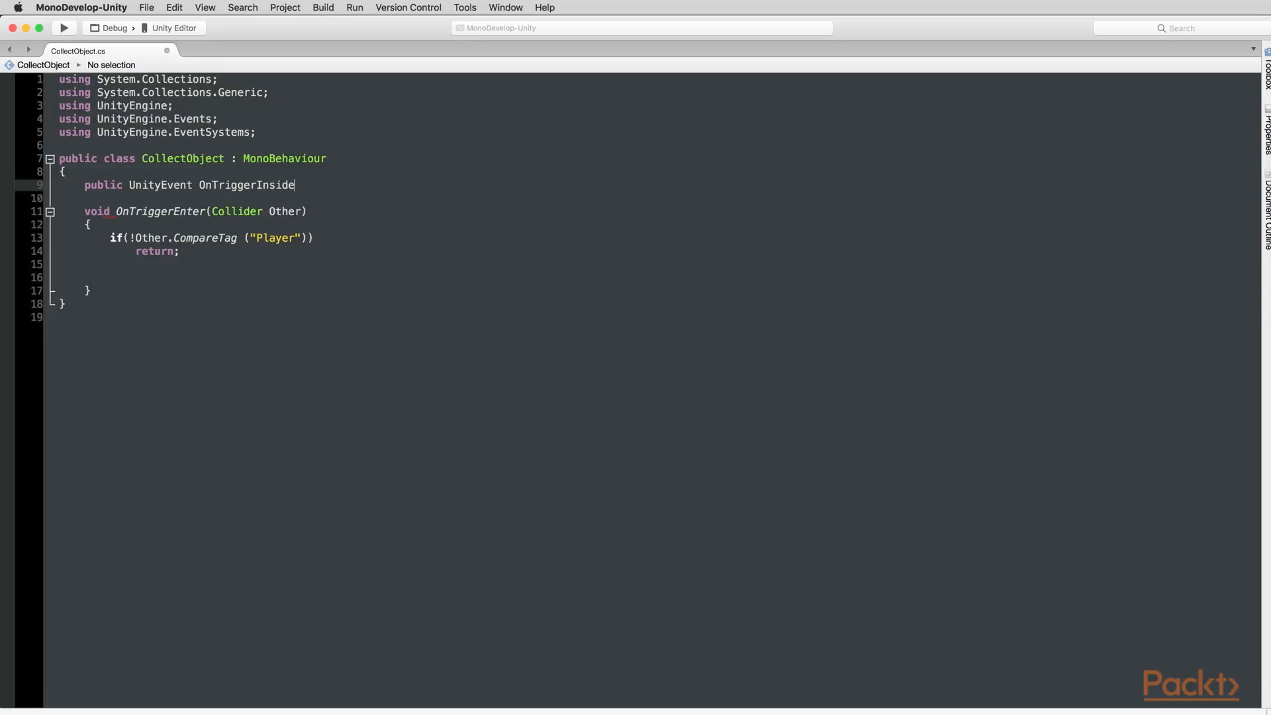
pyautogui.write(';')
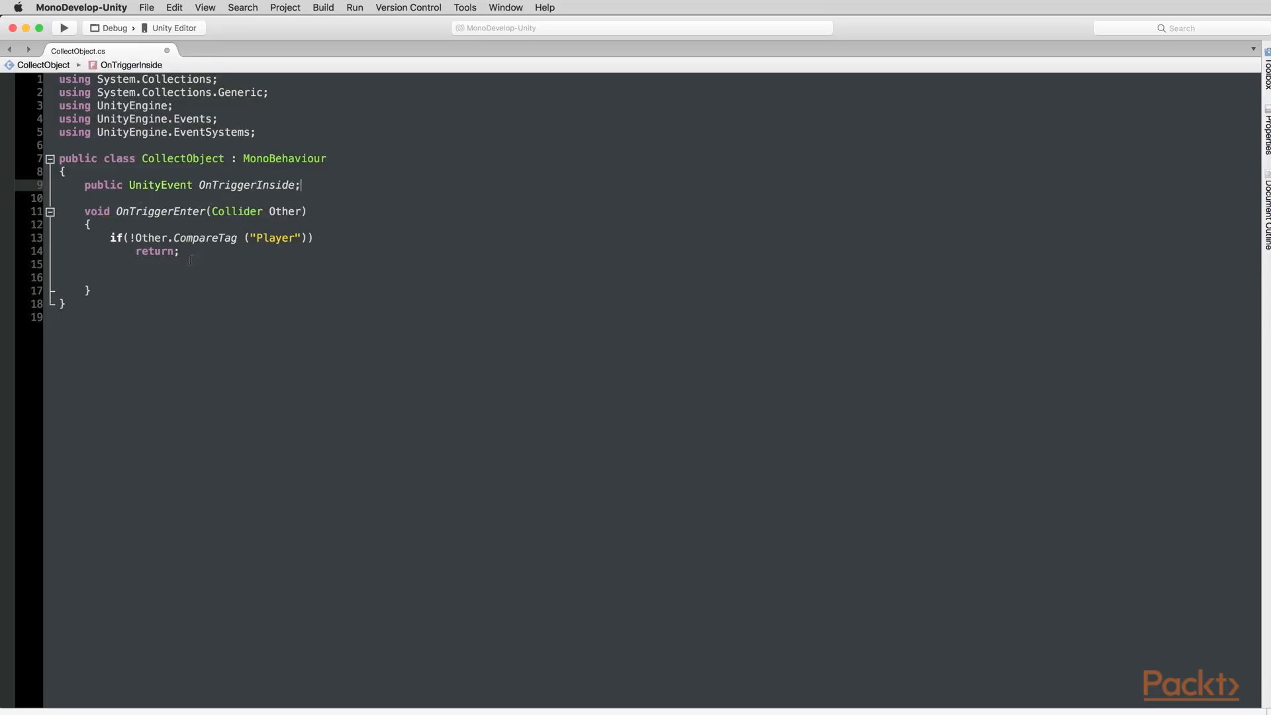
# Call OnTriggerInside.Invoke(); in OnTriggerEnter after the Player check
pyautogui.doubleClick(247, 185)
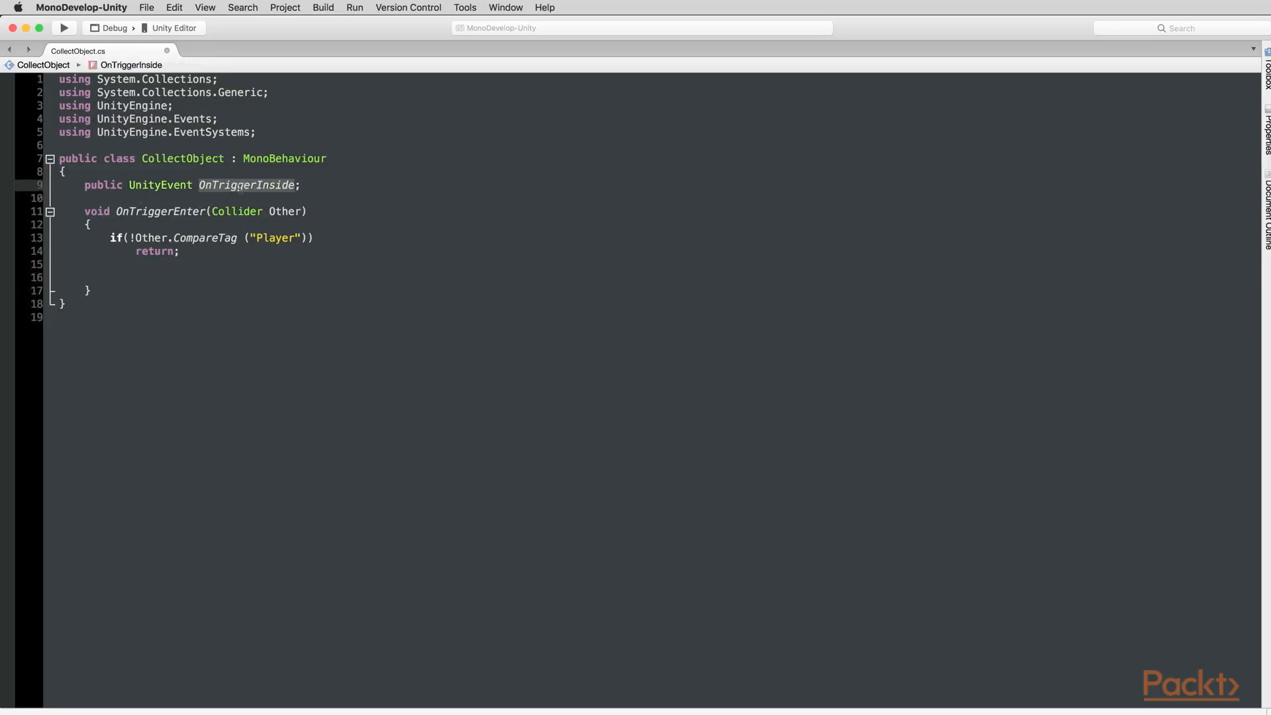
pyautogui.write('OnTriggerInside')
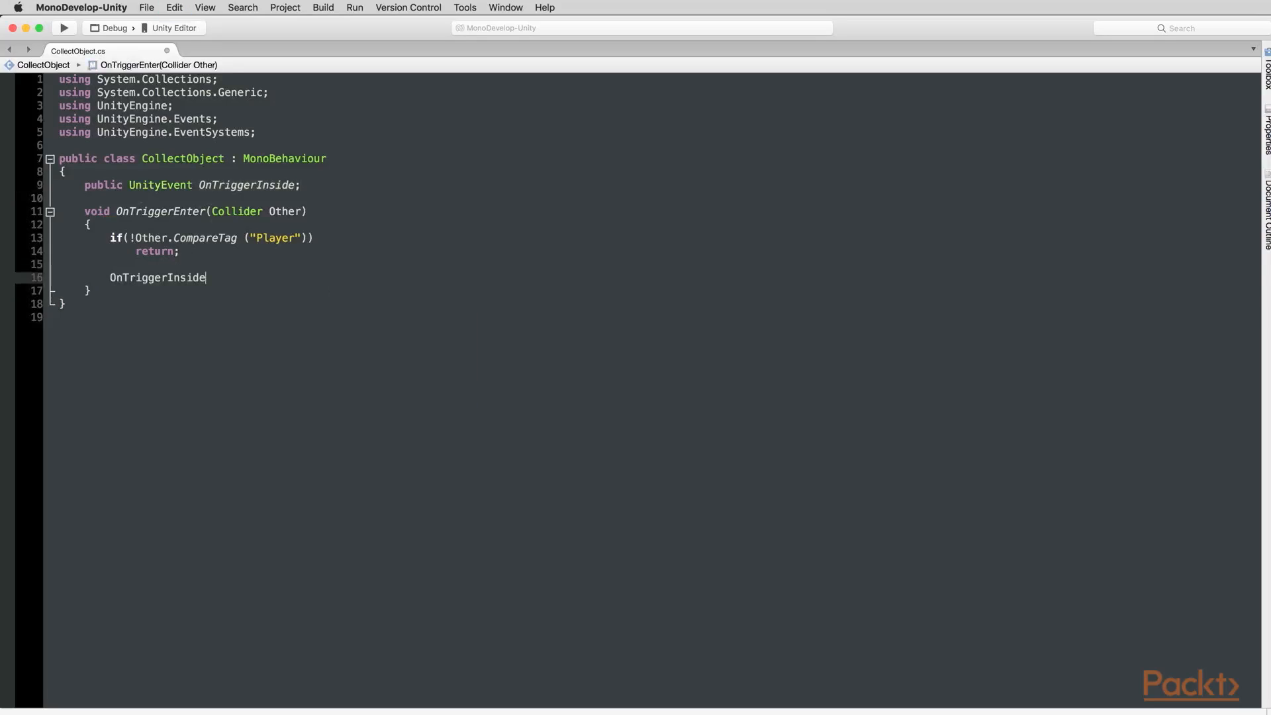
pyautogui.write('.Invoke ();')
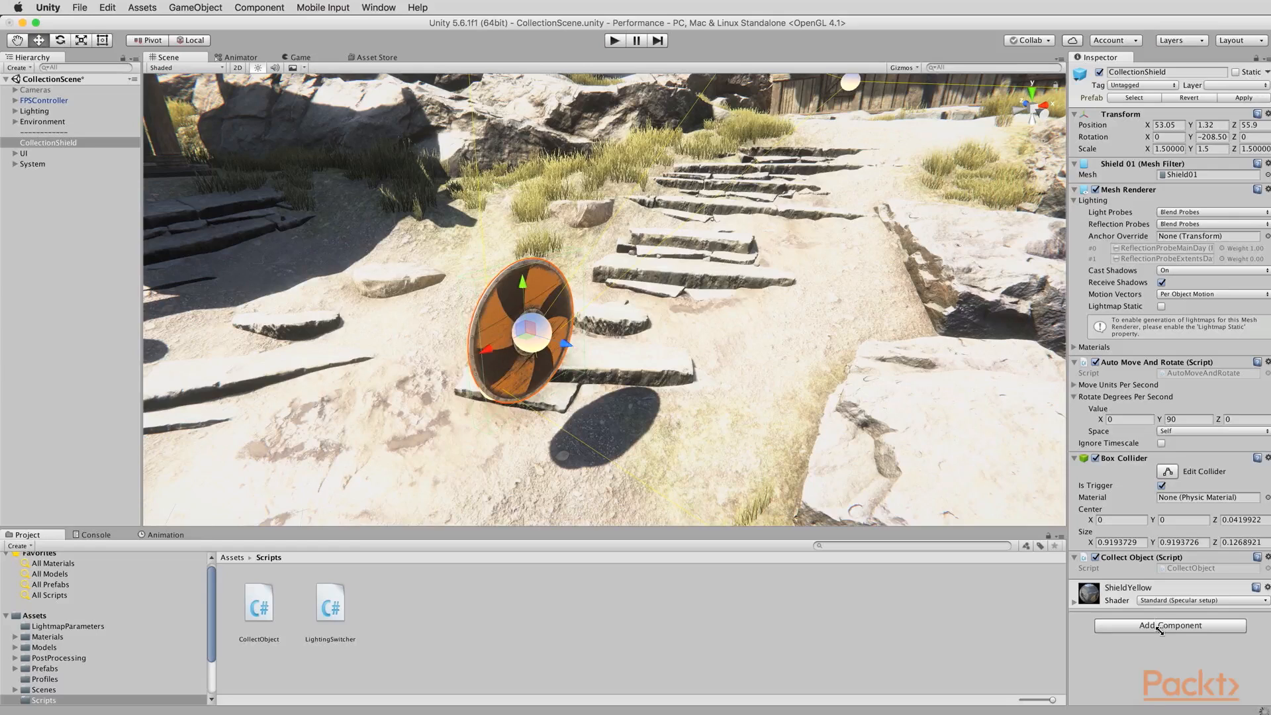
# Reveal the empty On Trigger Inside event on the Collect Object component
pyautogui.click(1076, 557)
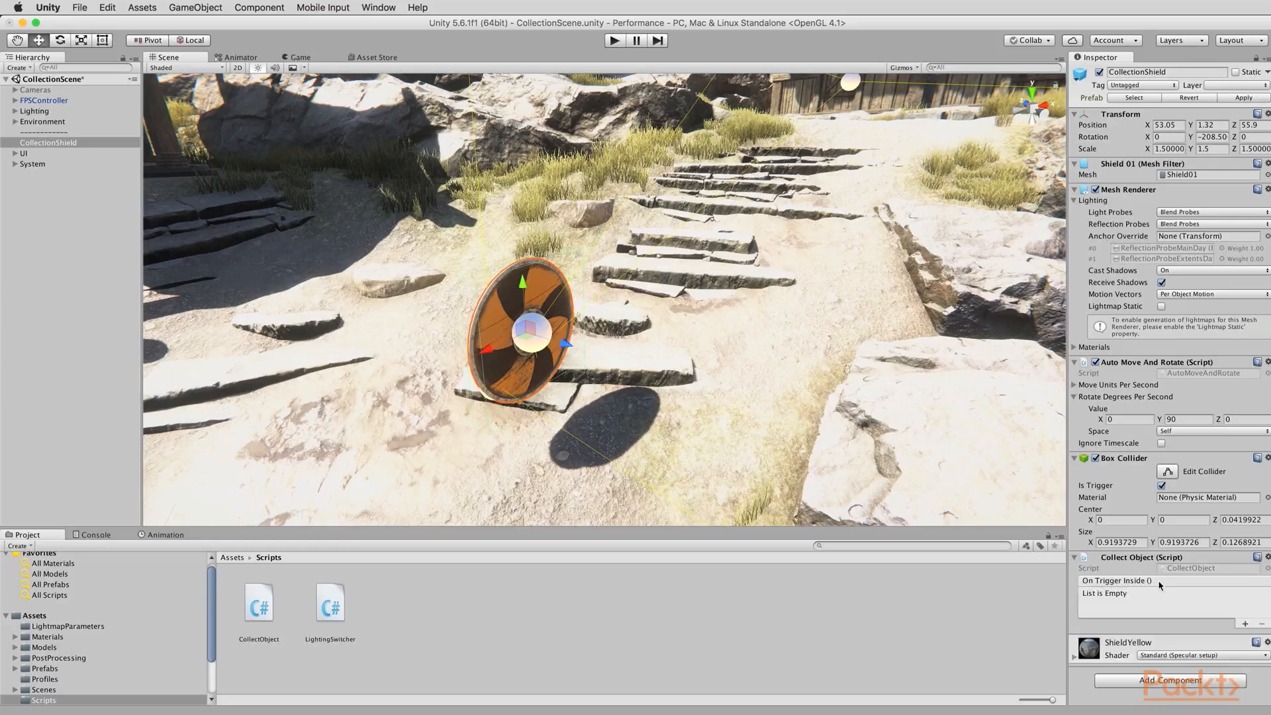
pyautogui.moveTo(1159, 588)
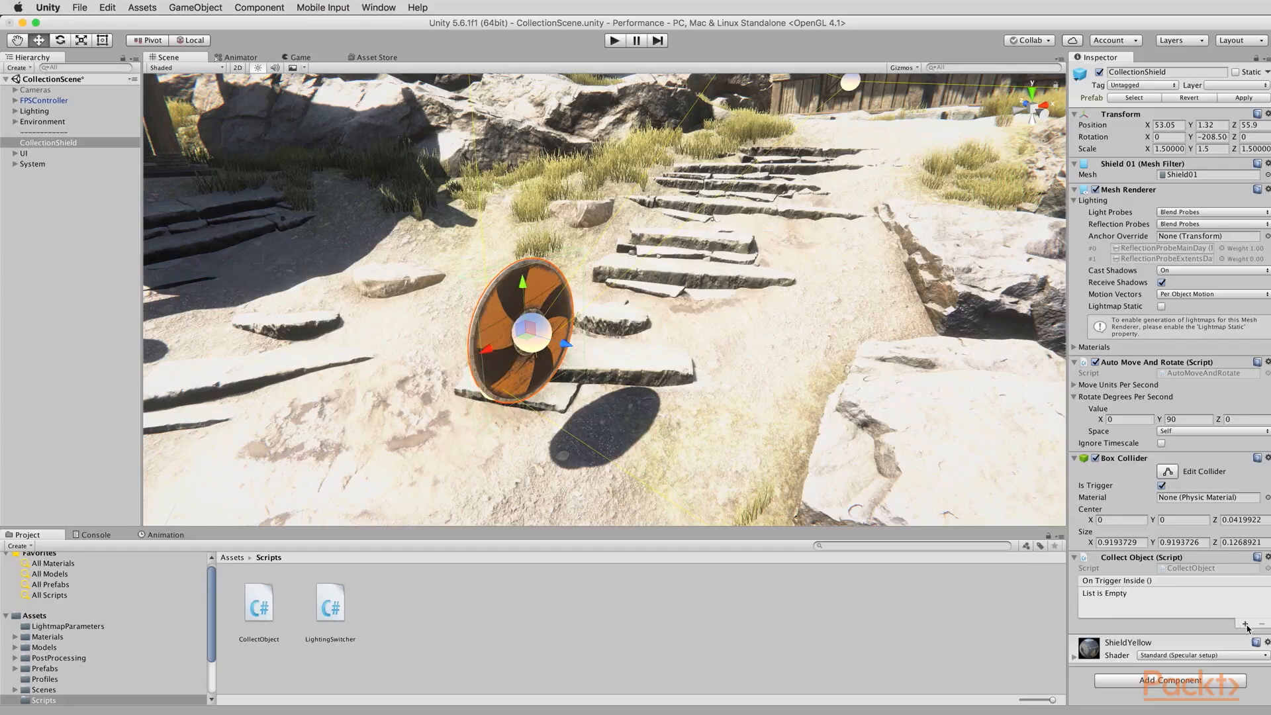
# Add an On Trigger Inside entry with CollectionShield as its target object
pyautogui.click(1246, 624)
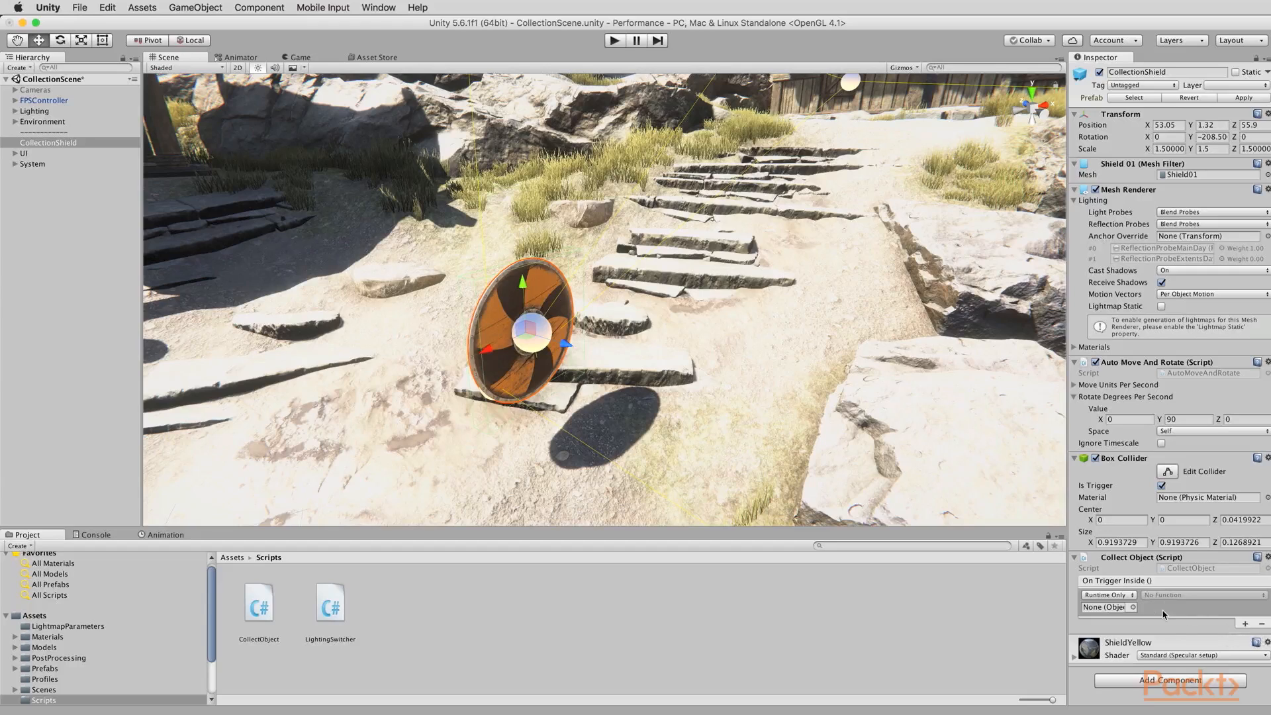
pyautogui.moveTo(1199, 615)
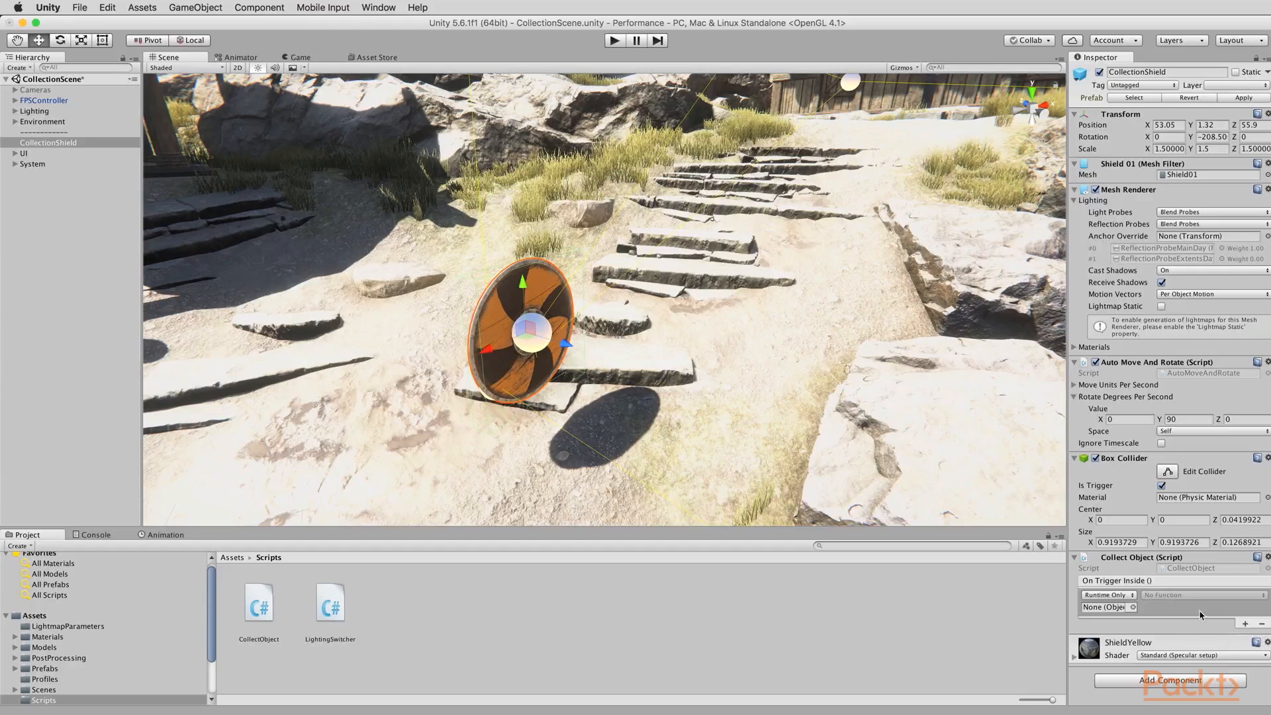
pyautogui.moveTo(1174, 610)
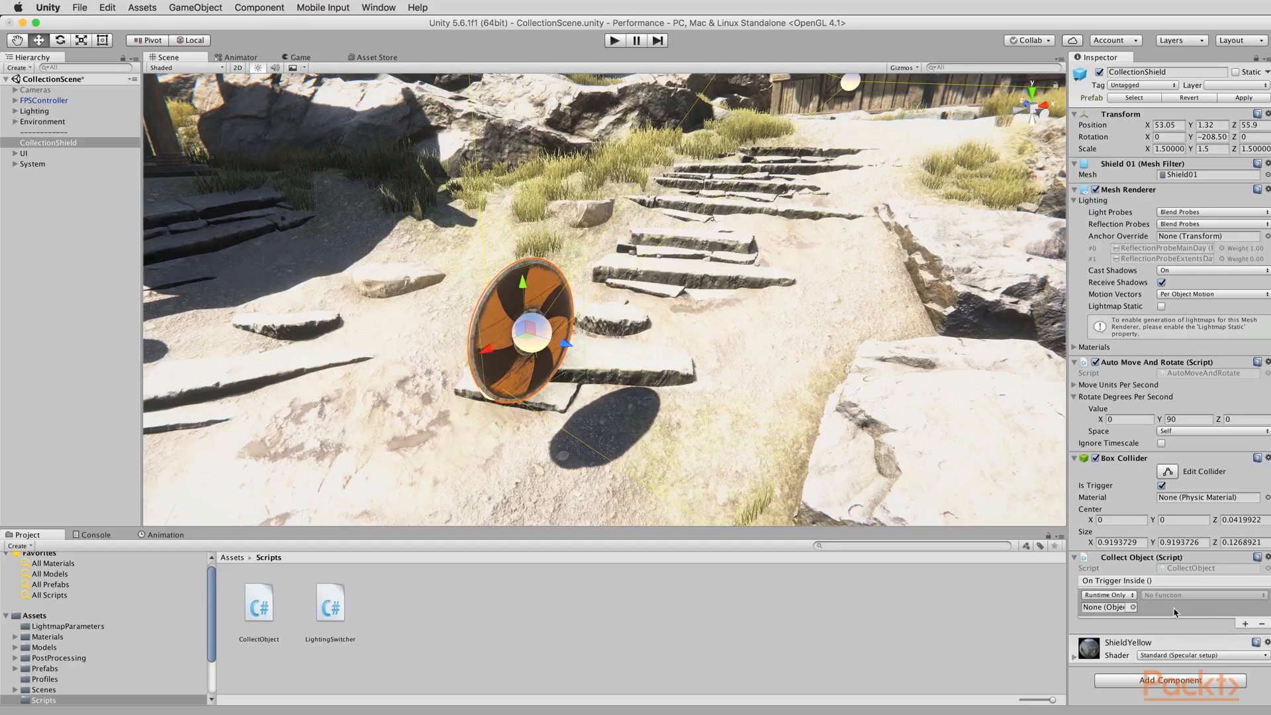
pyautogui.click(47, 142)
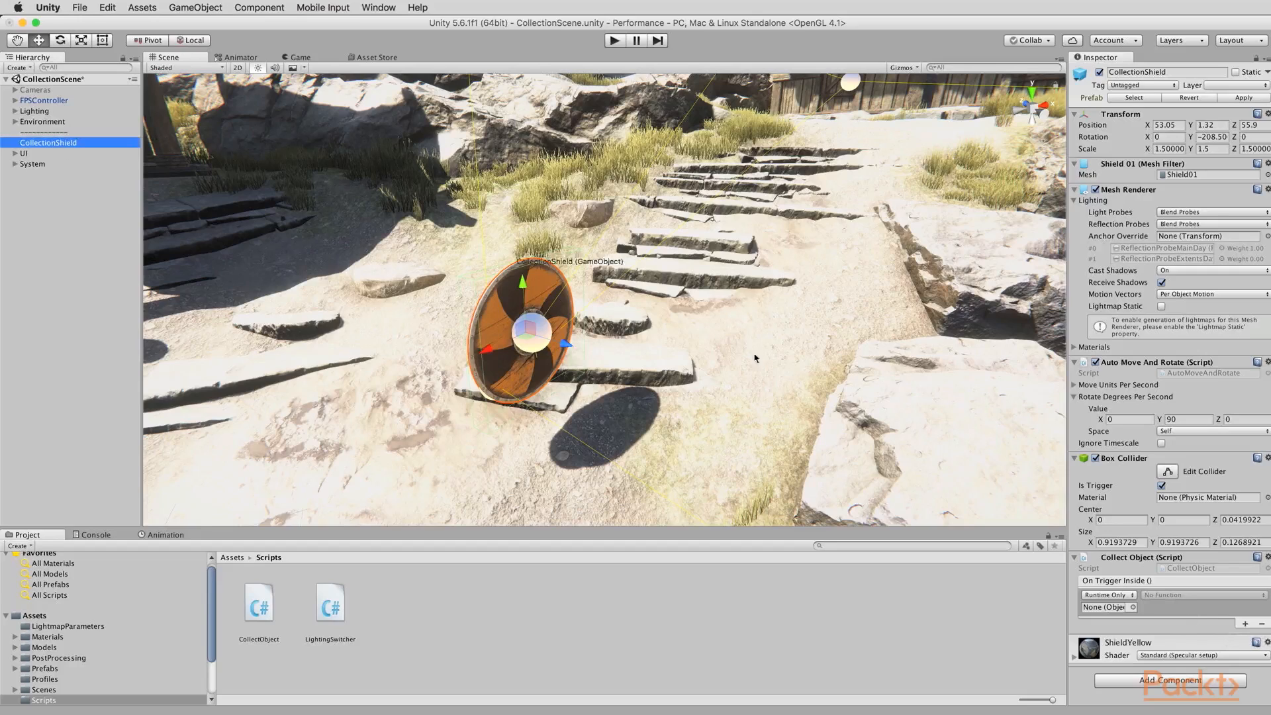
pyautogui.click(1106, 607)
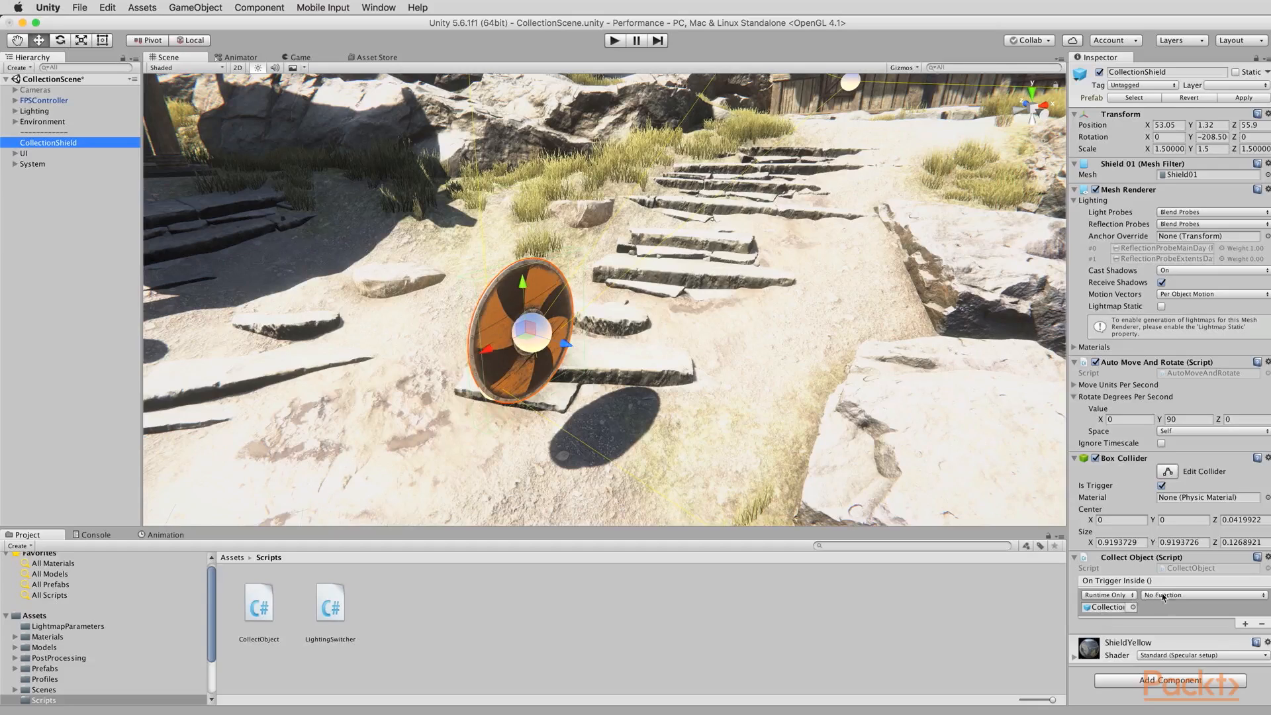
pyautogui.click(1202, 595)
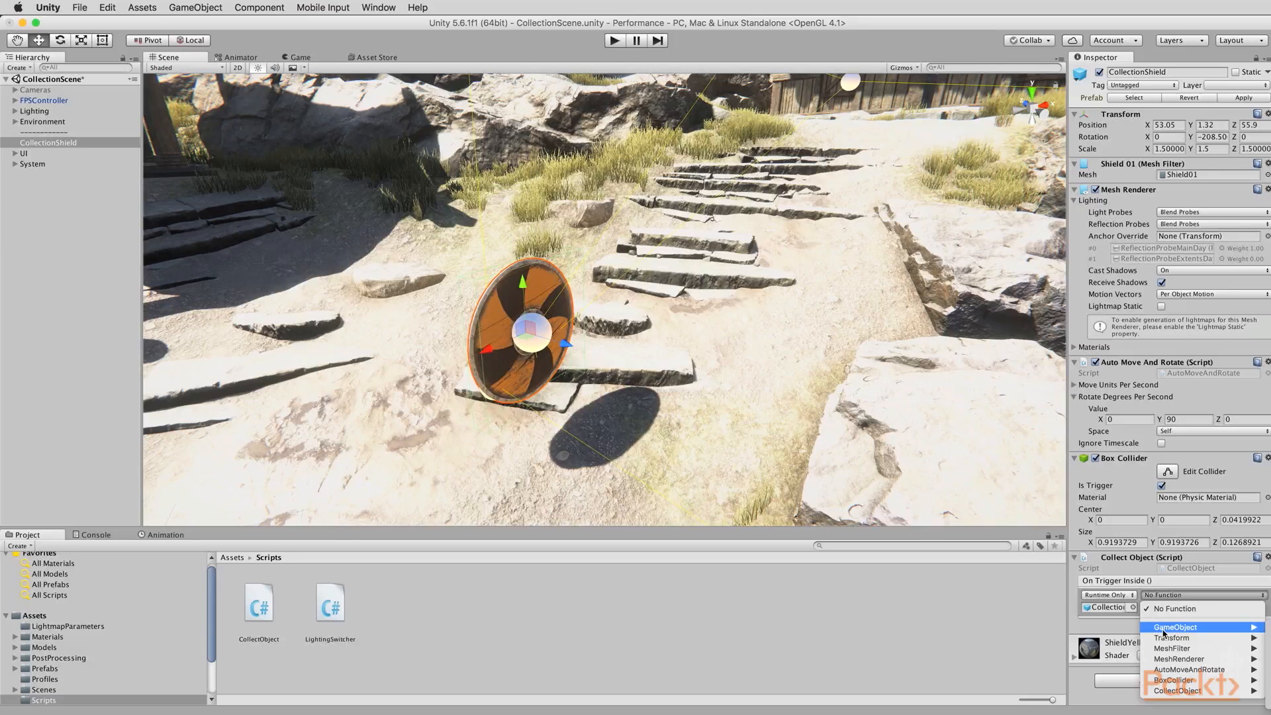
pyautogui.moveTo(1202, 634)
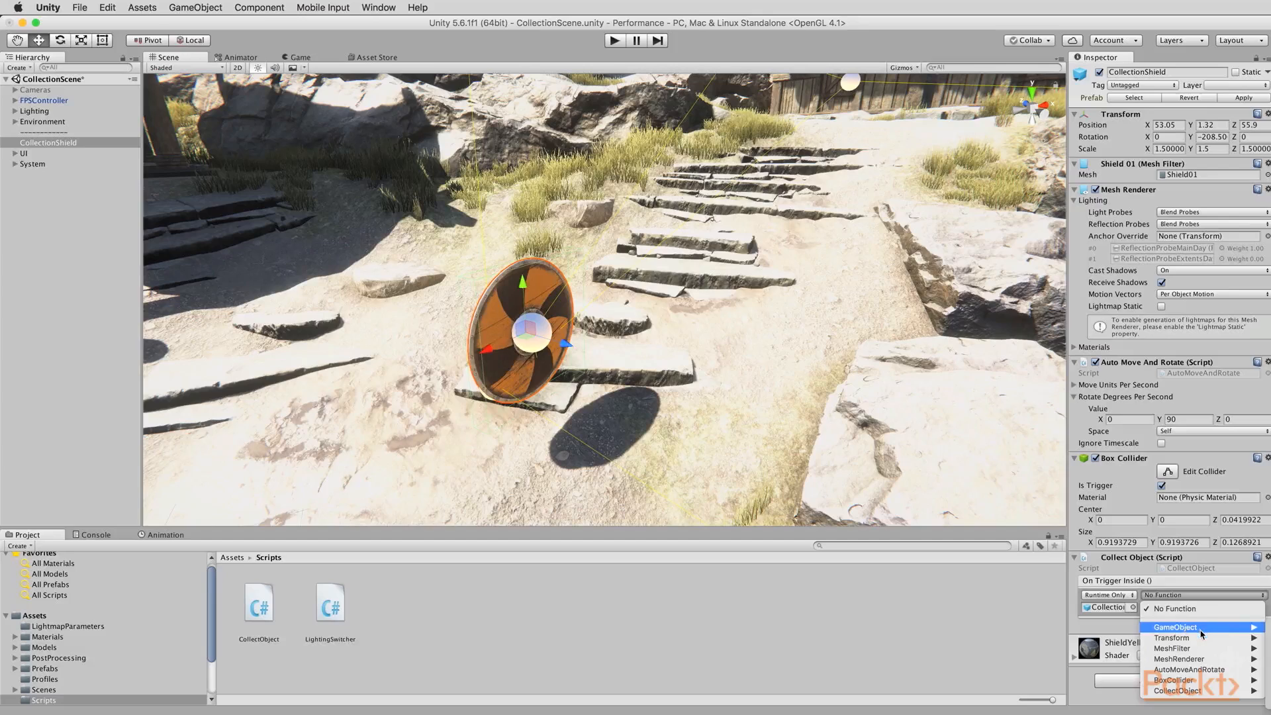
pyautogui.moveTo(1188, 627)
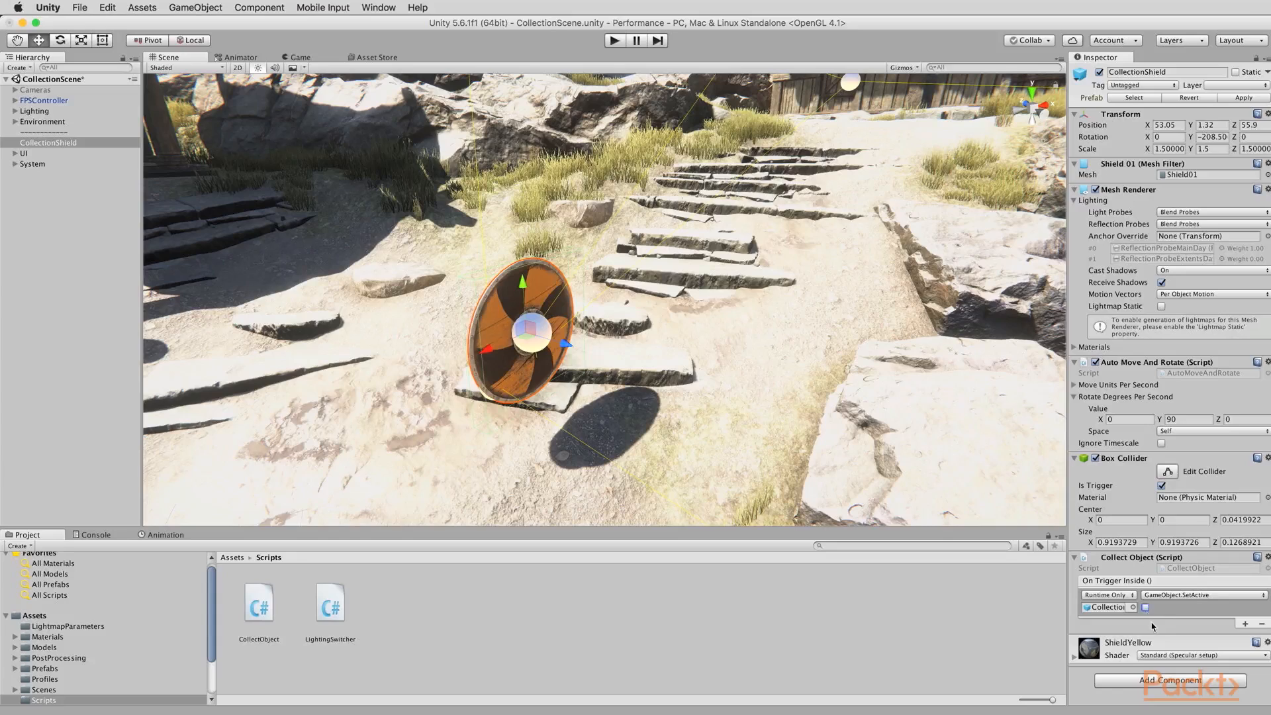
pyautogui.moveTo(1145, 625)
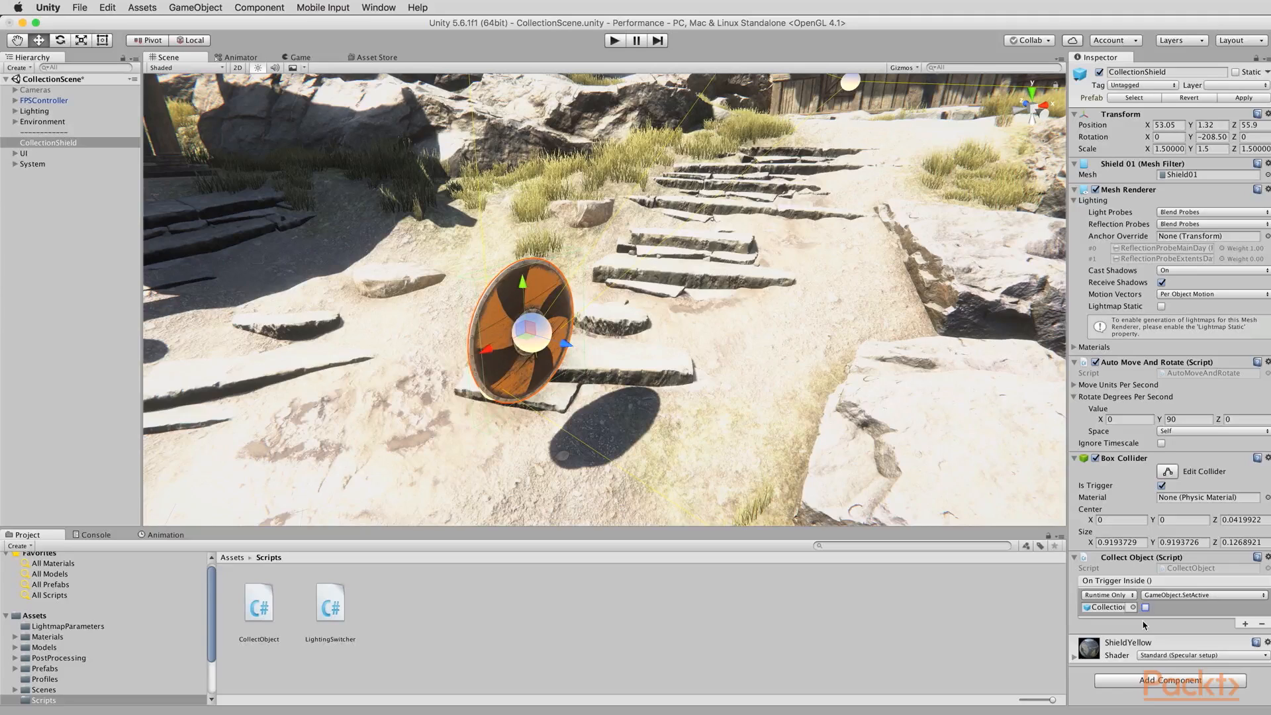
pyautogui.moveTo(541, 341)
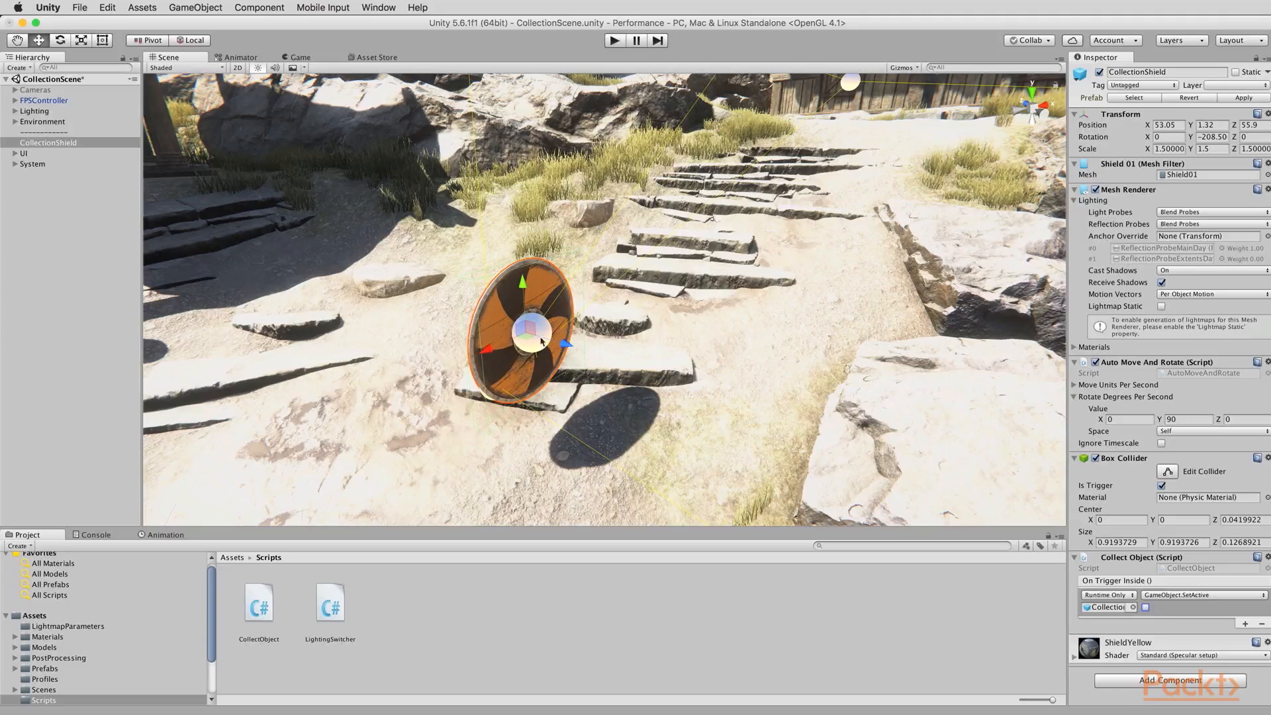
pyautogui.moveTo(592, 323)
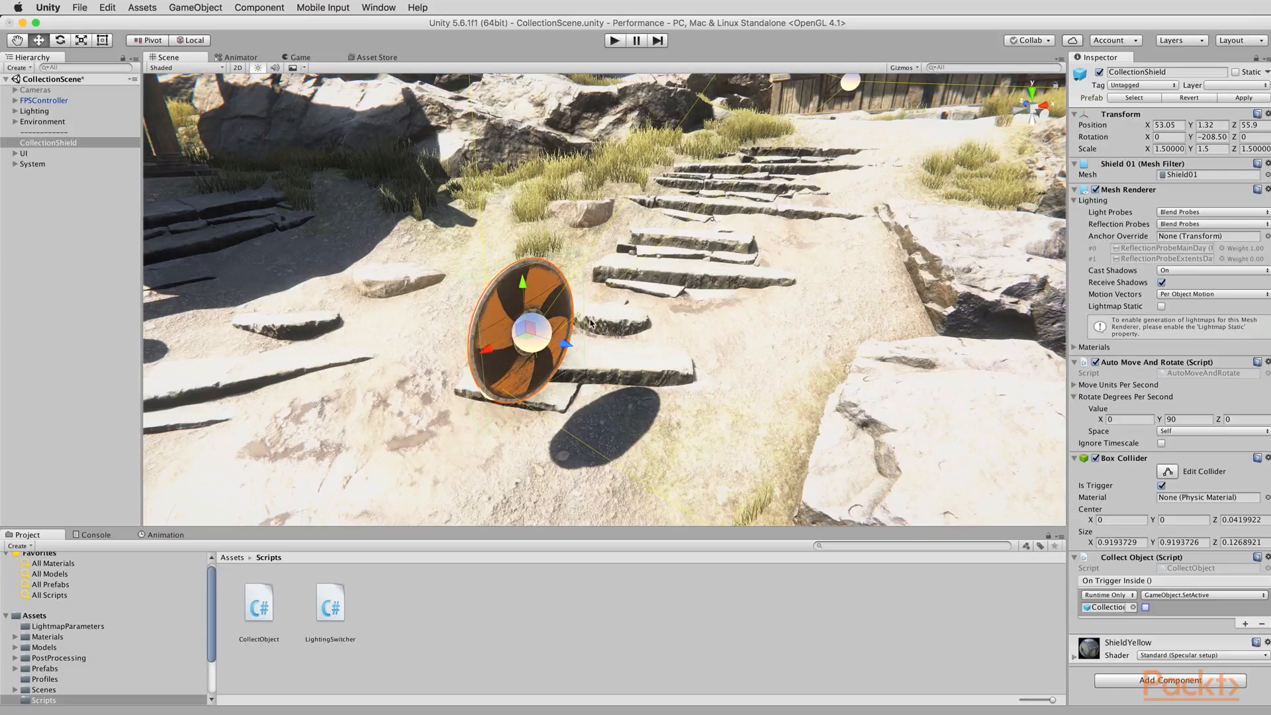
pyautogui.moveTo(620, 275)
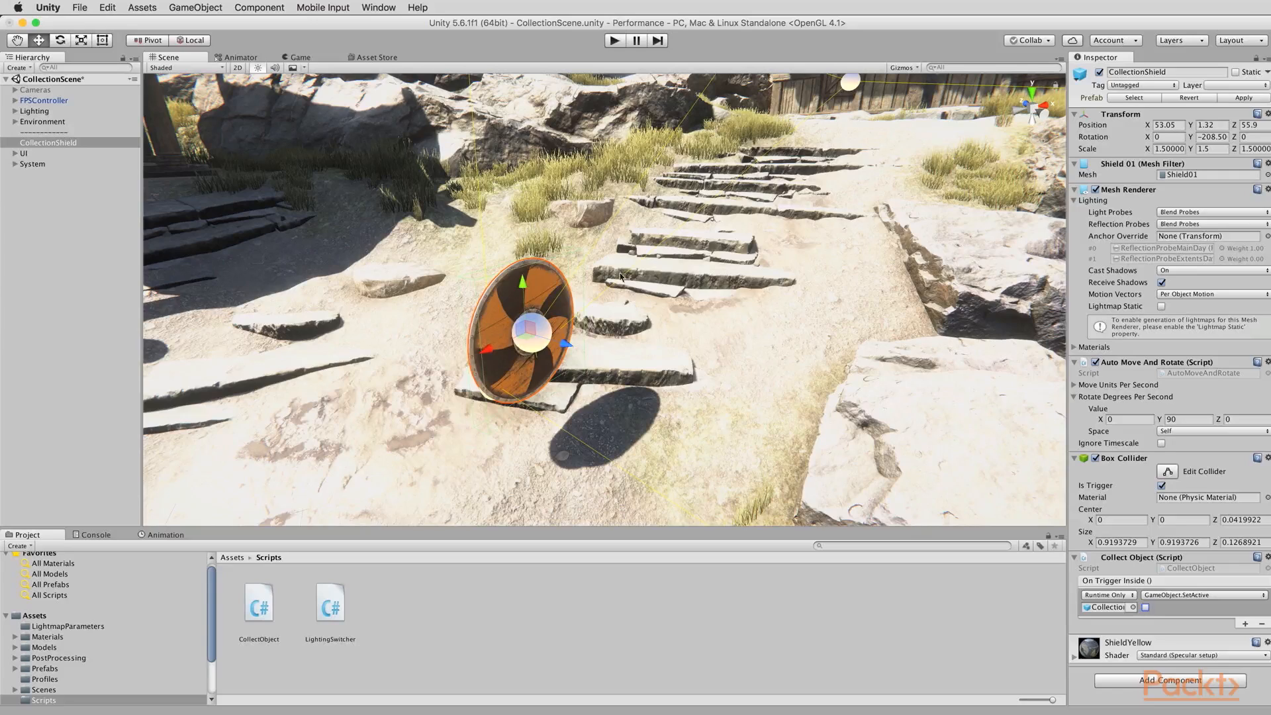
pyautogui.click(614, 40)
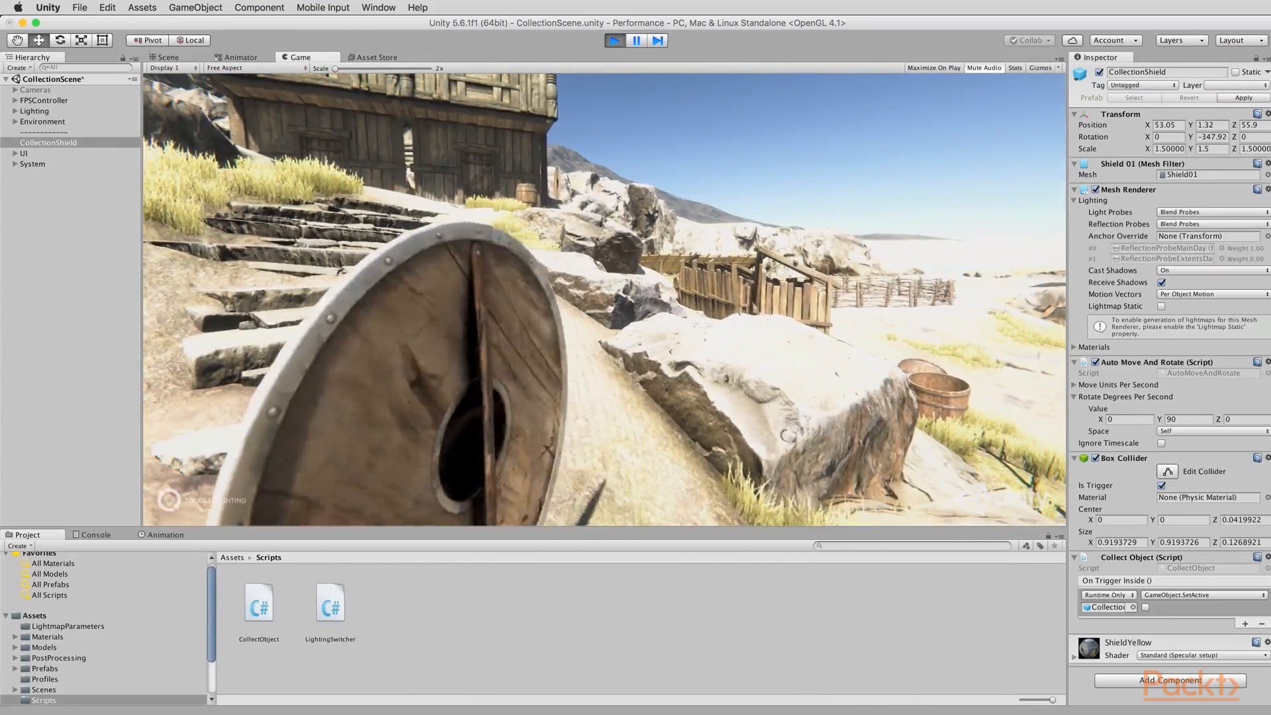
pyautogui.click(166, 57)
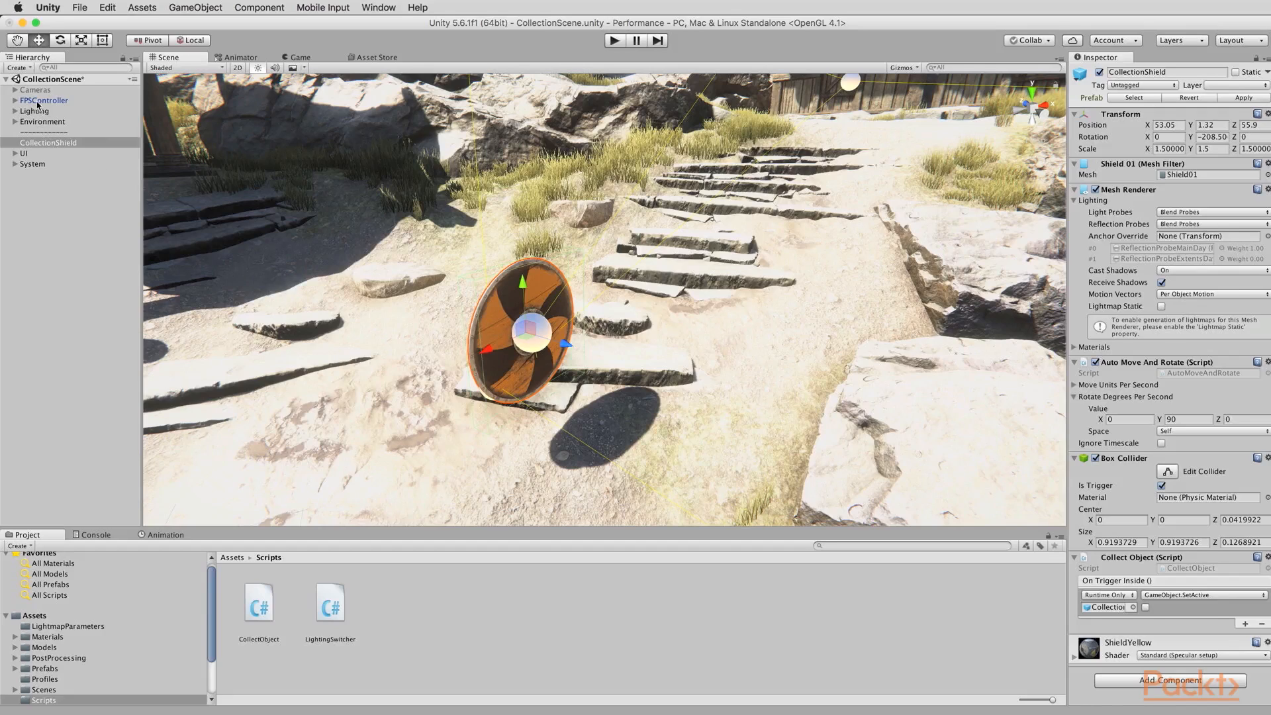
# Set the FPSController object's tag to Player in the Inspector
pyautogui.click(43, 100)
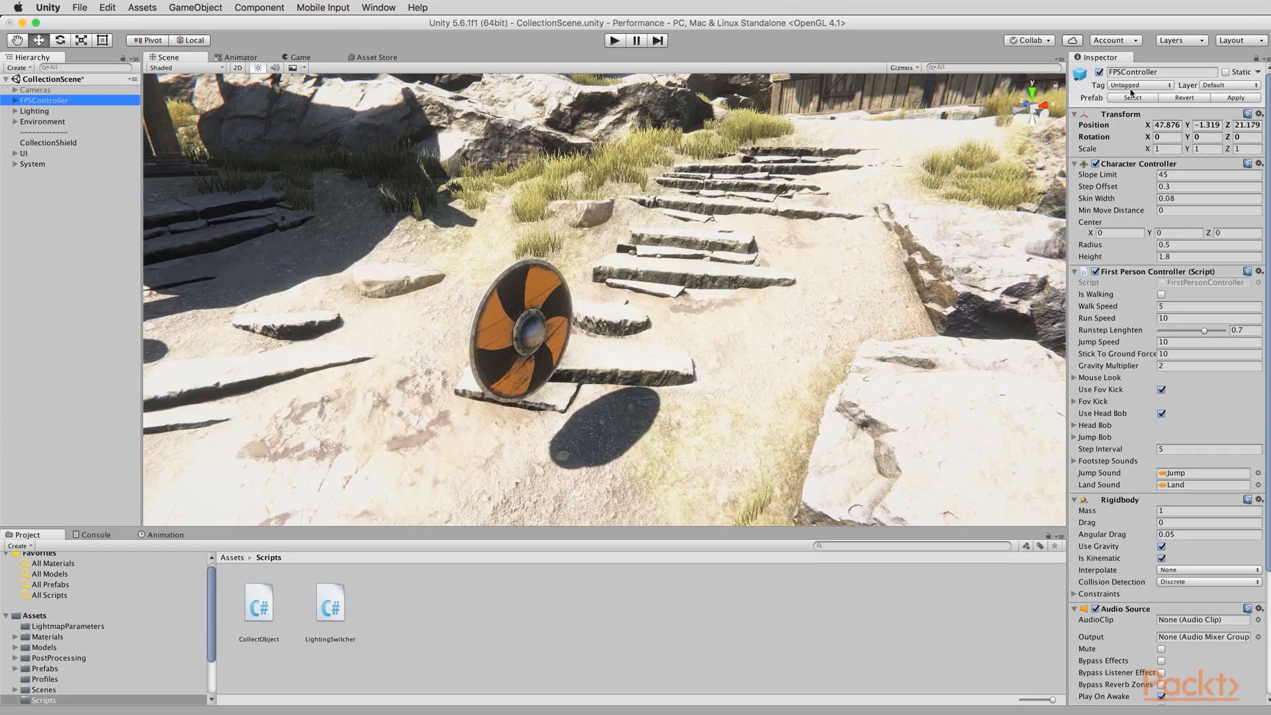
pyautogui.click(1139, 84)
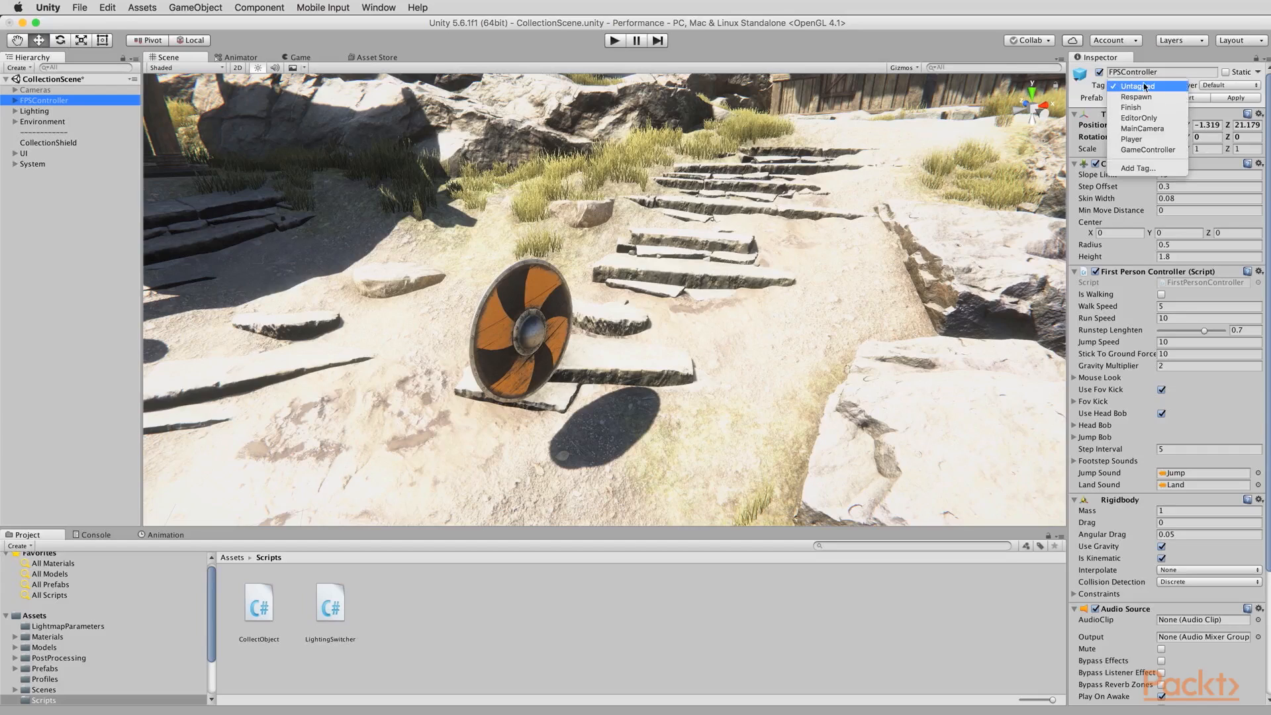
pyautogui.click(1131, 138)
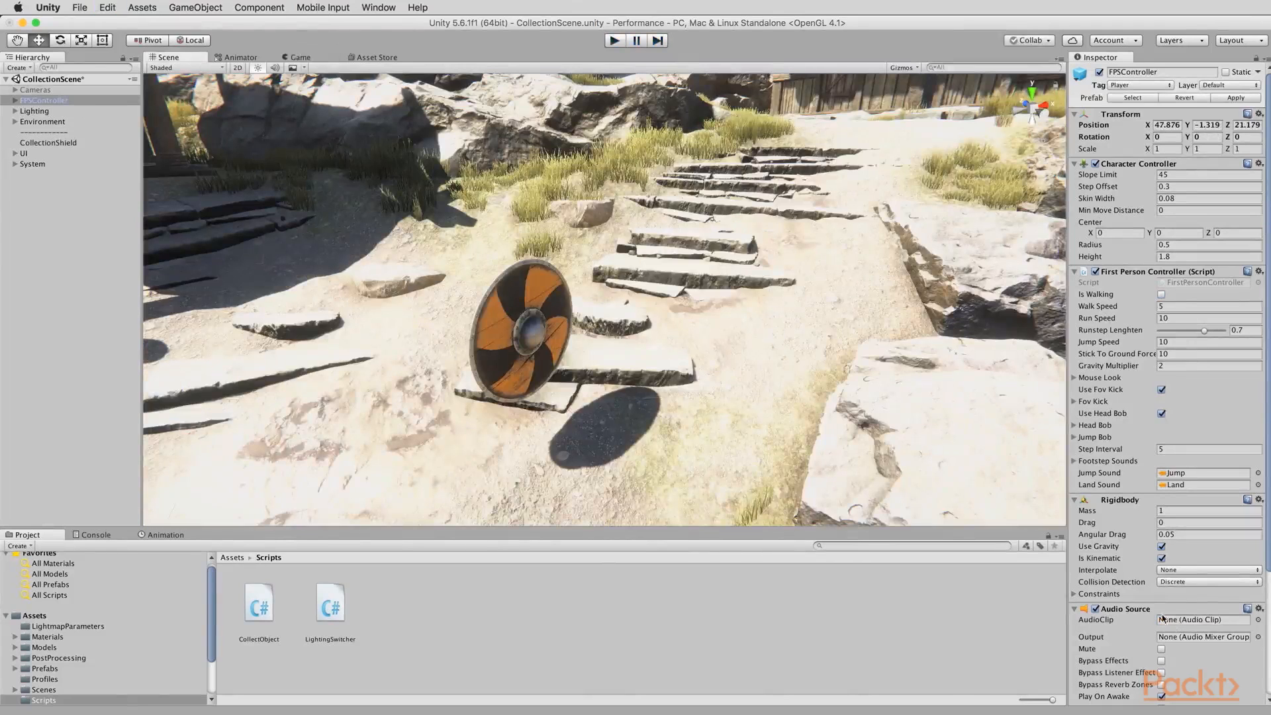
# Select CollectionShield in the Hierarchy to review its SetActive trigger event in the Inspector
pyautogui.click(48, 143)
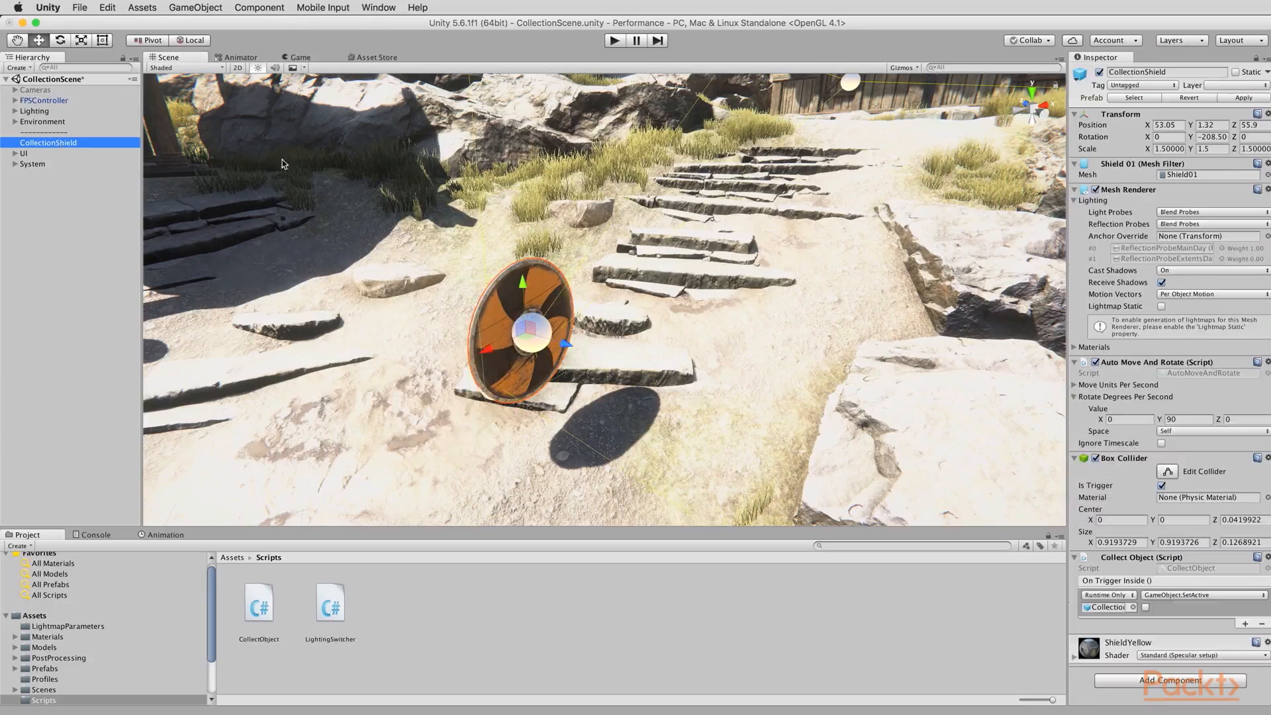